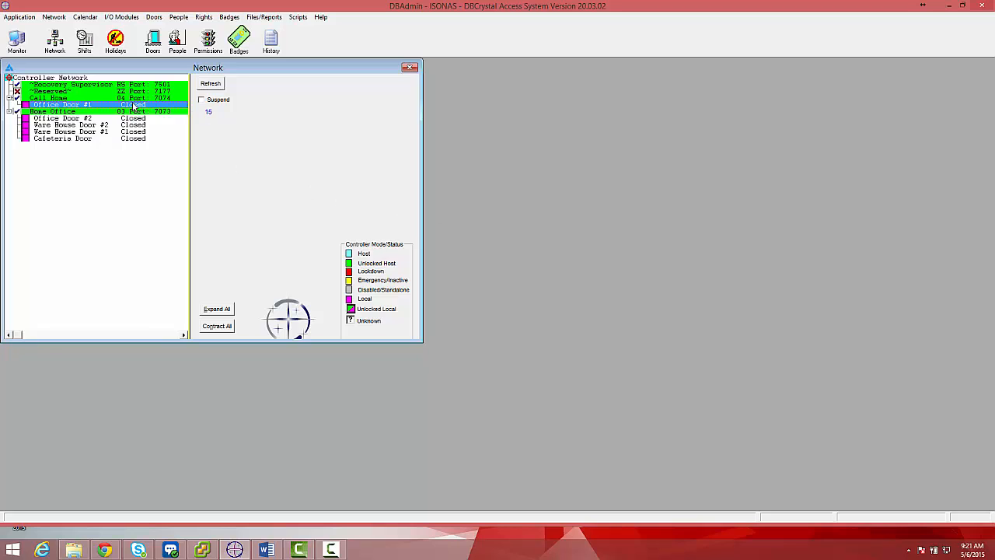
# - Open Office Door #1's record and browse its Local and Local Special Badges pages
pyautogui.doubleClick(62, 105)
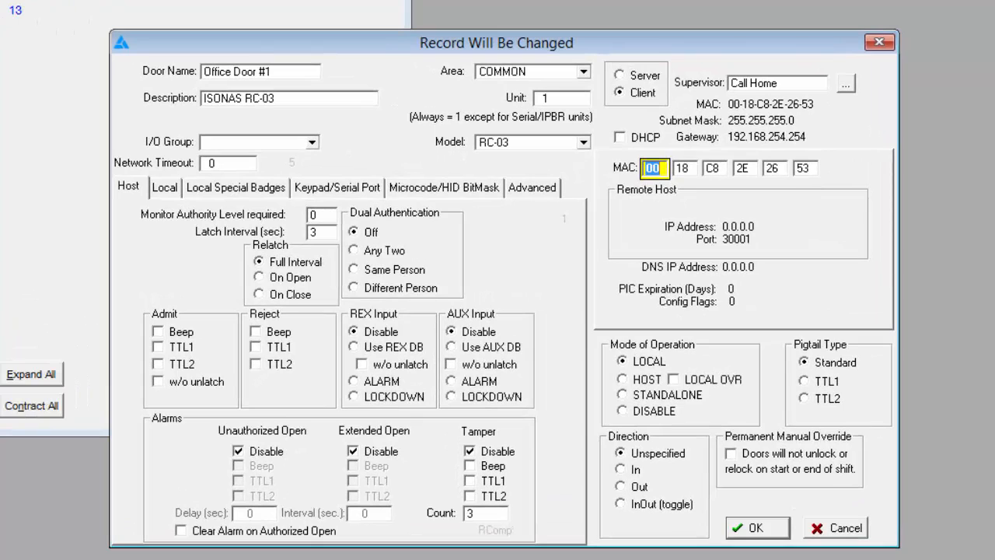
pyautogui.moveTo(376, 41)
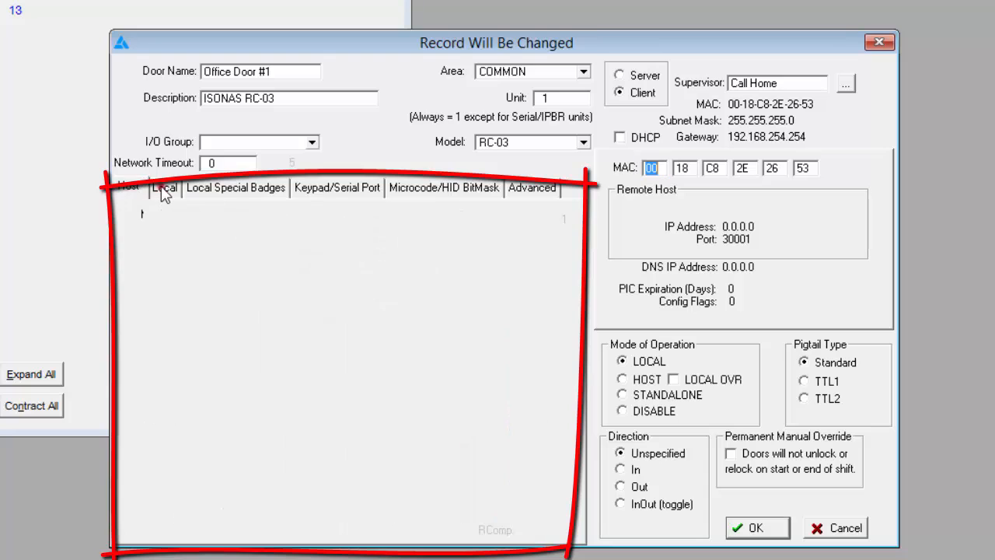
pyautogui.click(164, 187)
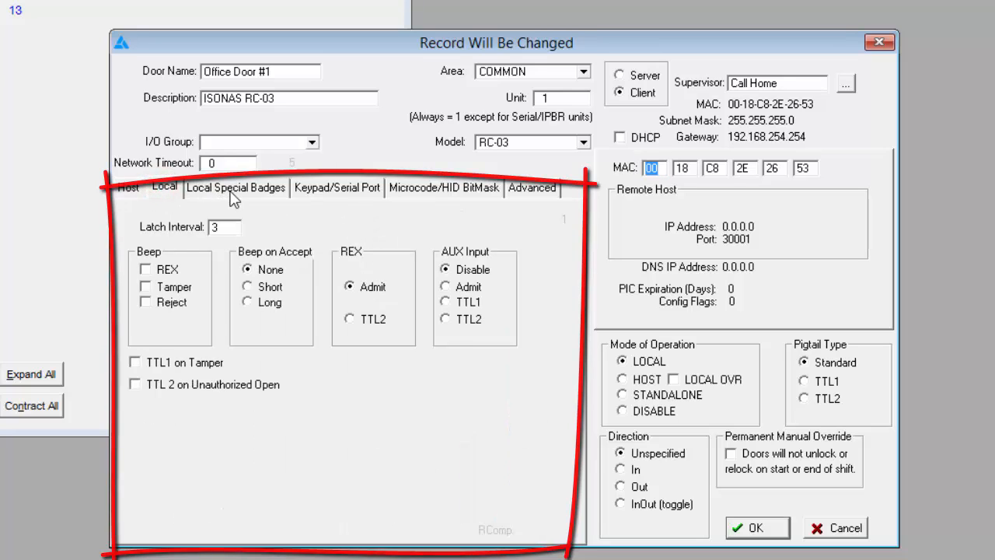
pyautogui.click(444, 186)
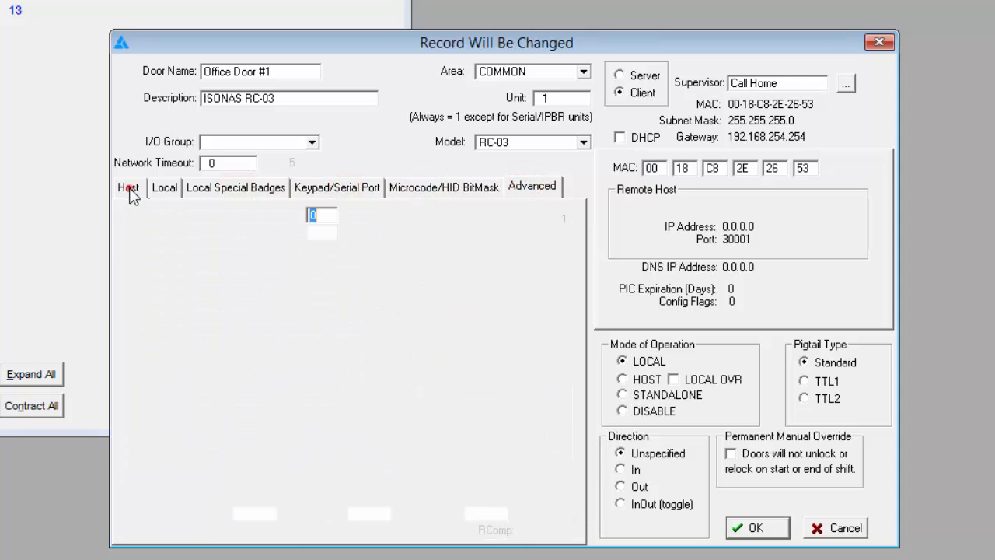
# - On the Host page, replace the description ISONAS RC-03 with 'North Door' and review nearby fields
pyautogui.click(128, 187)
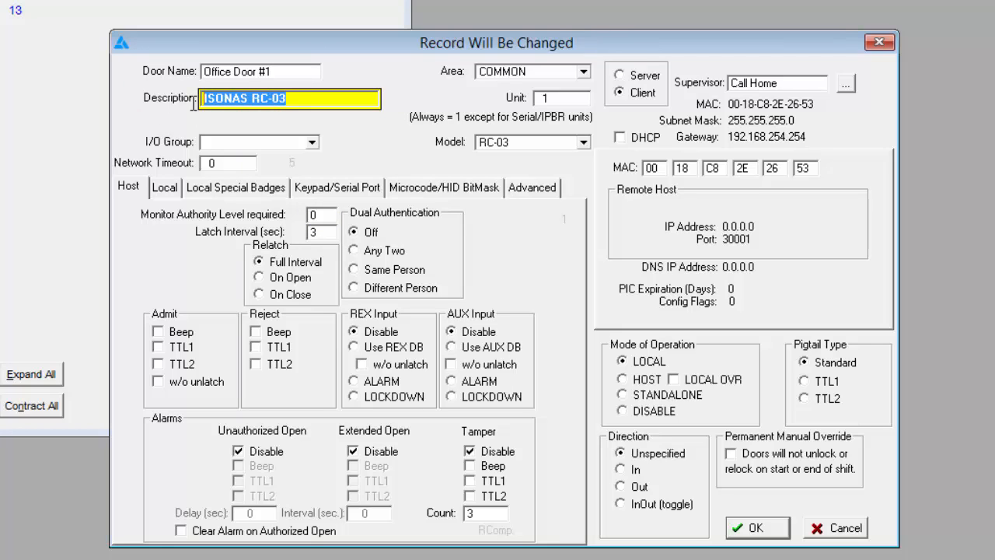
pyautogui.write('North Door')
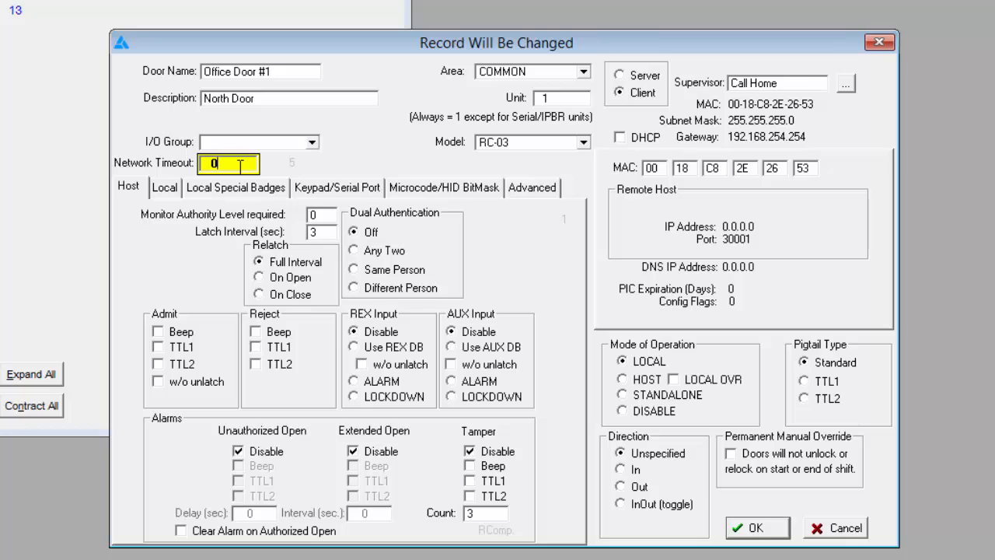
pyautogui.moveTo(552, 84)
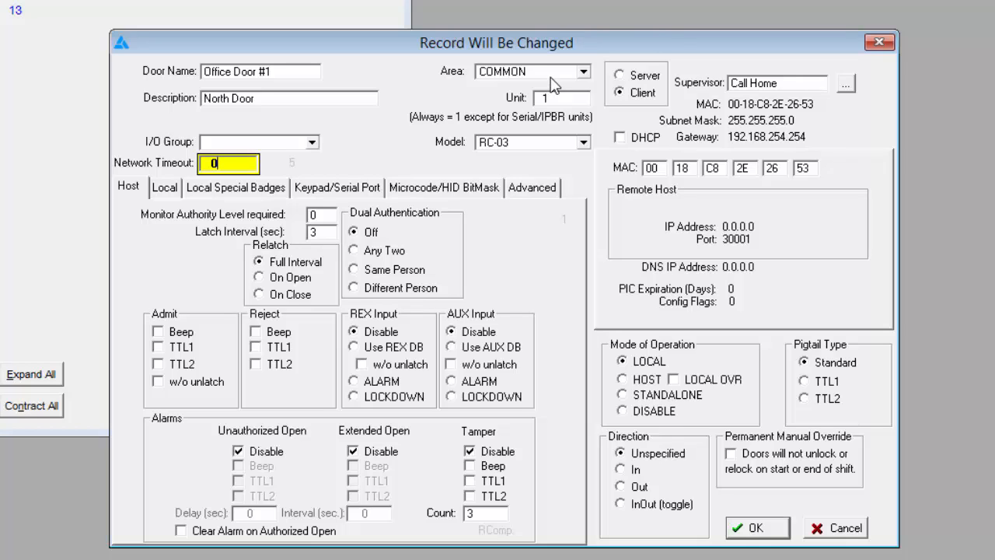
pyautogui.moveTo(563, 80)
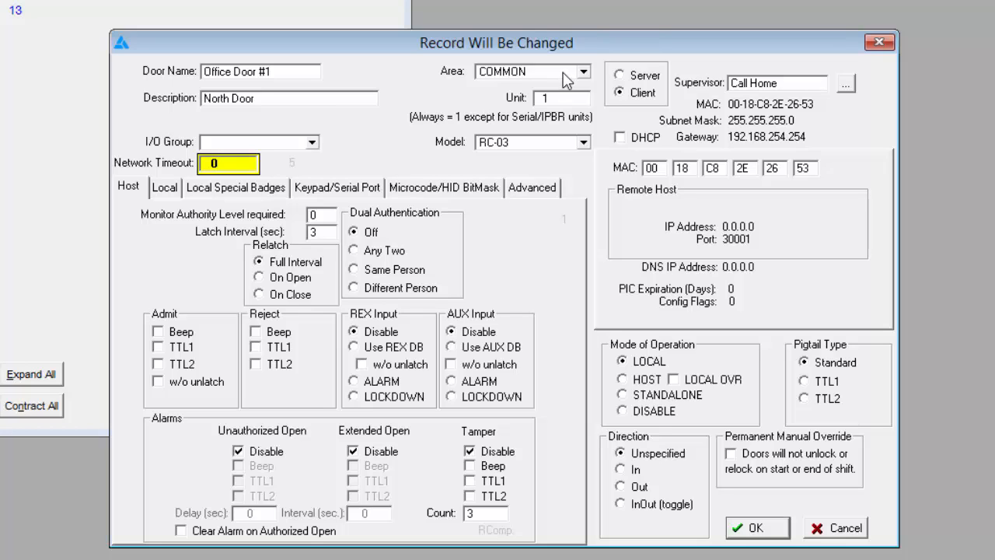
pyautogui.moveTo(566, 84)
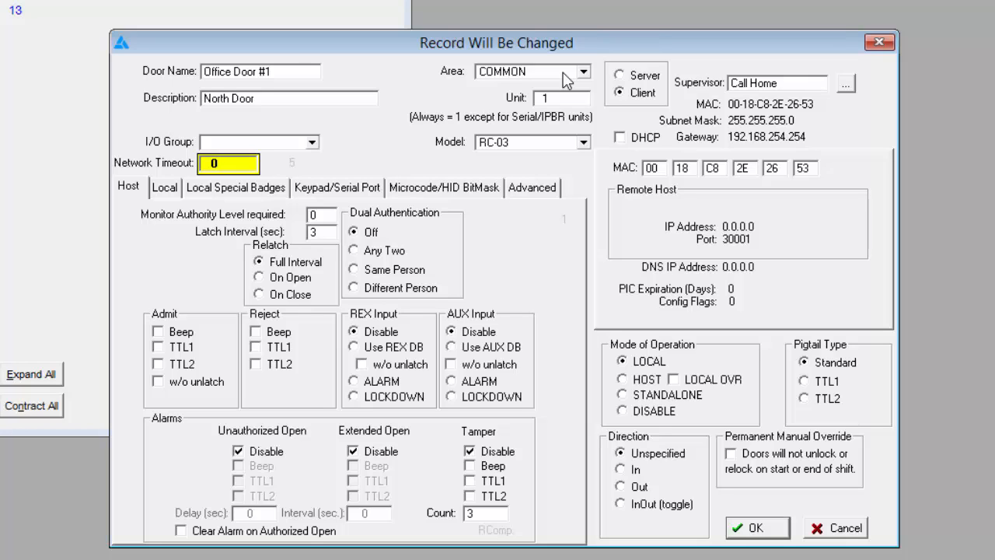
pyautogui.click(227, 163)
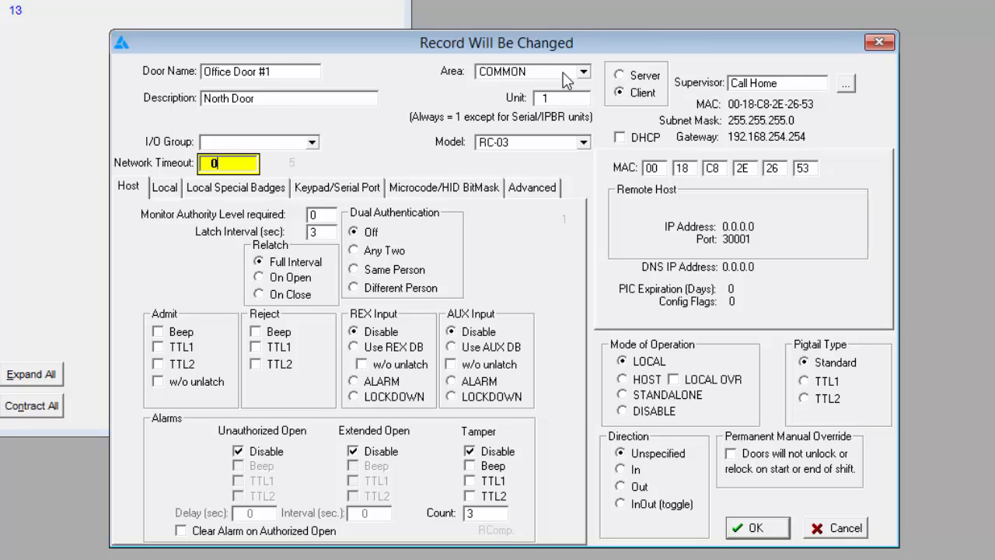
pyautogui.click(561, 98)
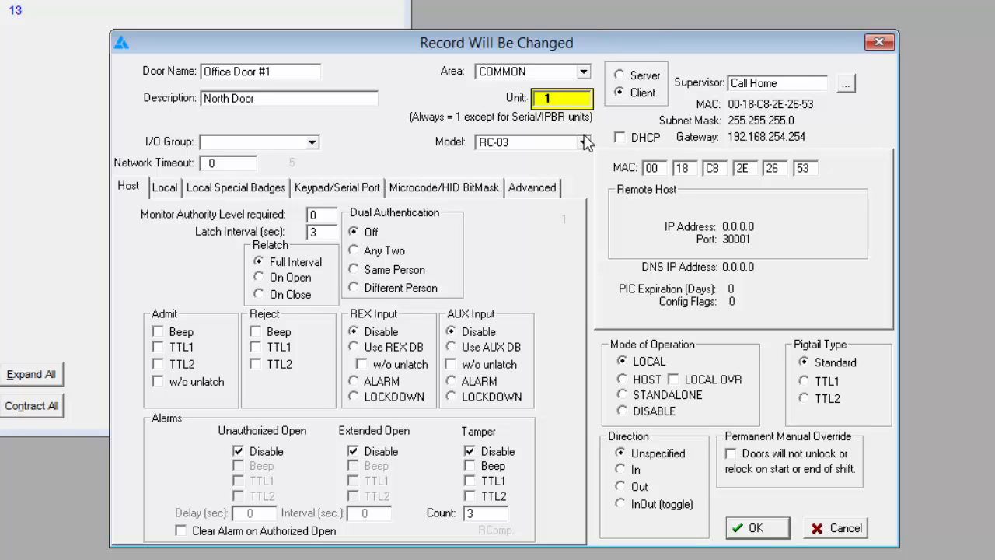
pyautogui.moveTo(681, 88)
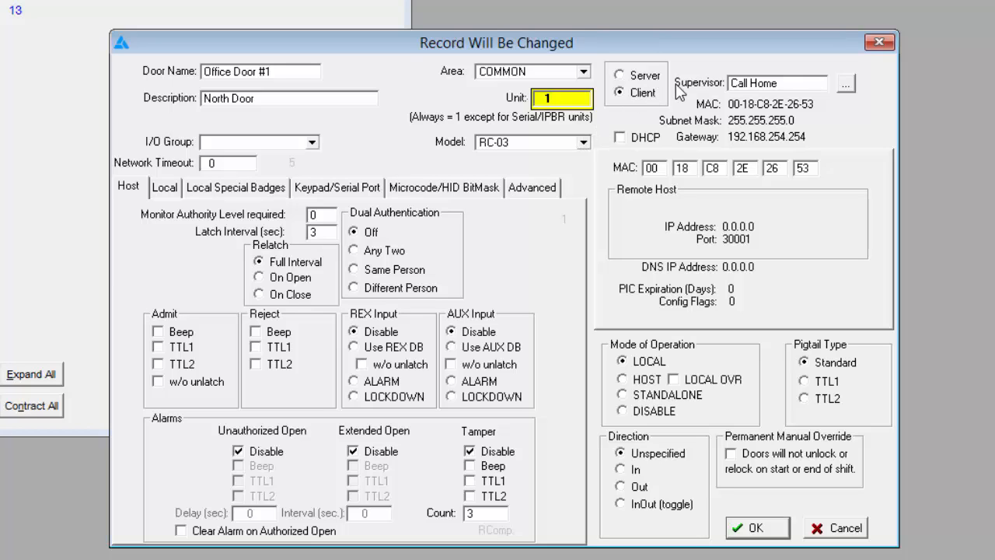
pyautogui.moveTo(640, 93)
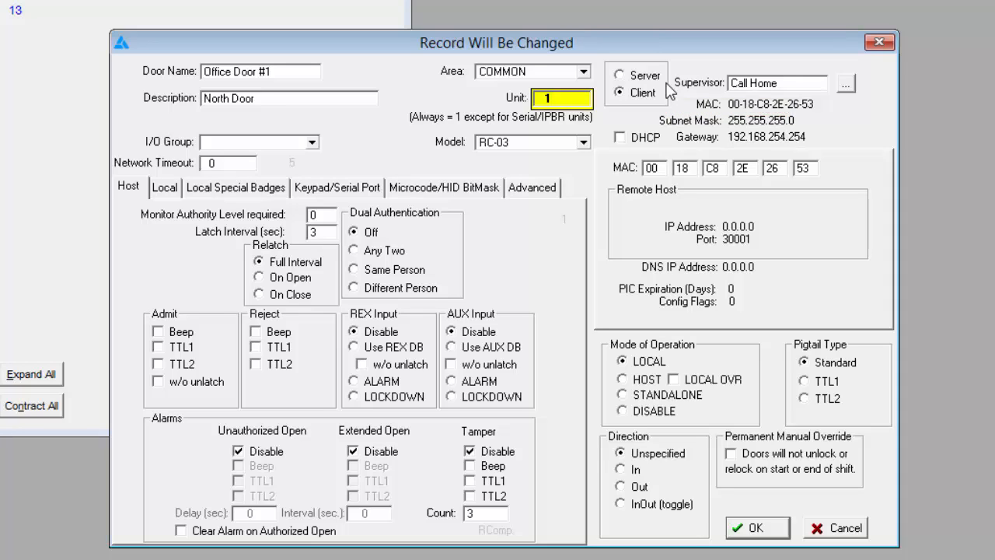
pyautogui.moveTo(817, 99)
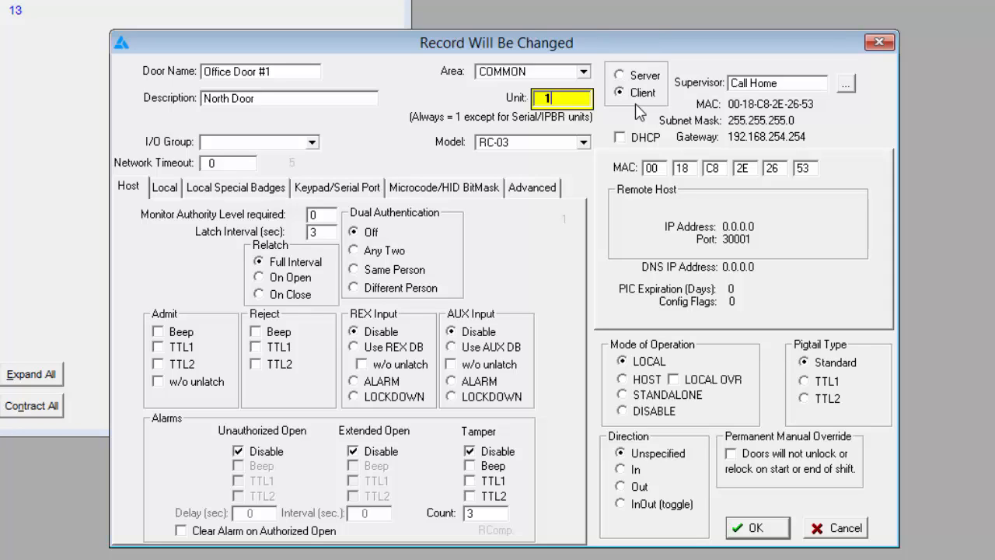
pyautogui.moveTo(666, 81)
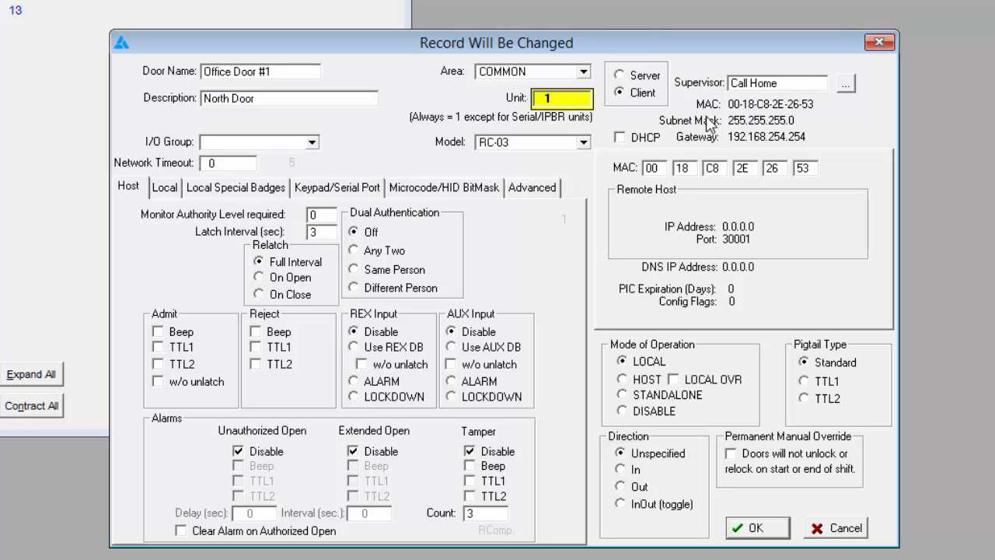
pyautogui.moveTo(716, 154)
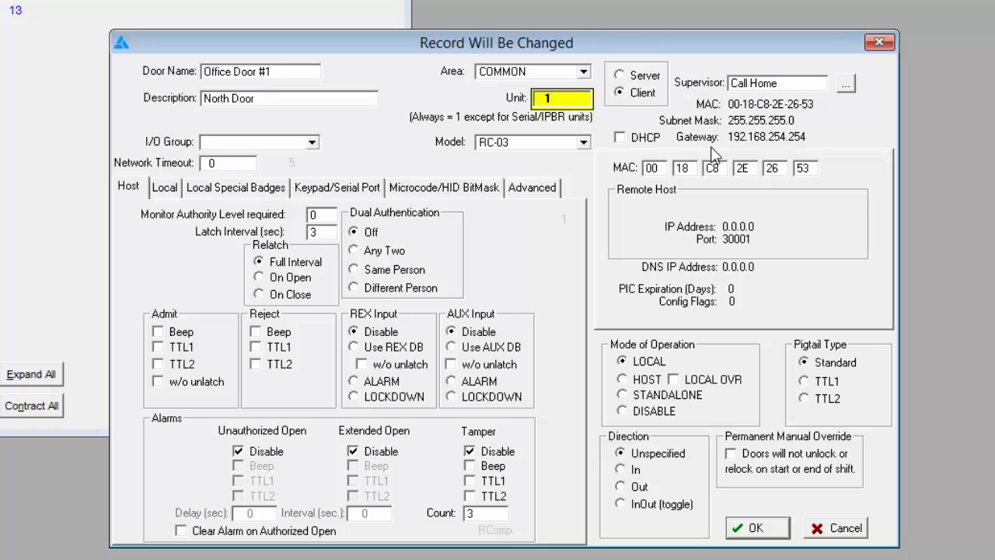
pyautogui.moveTo(728, 136)
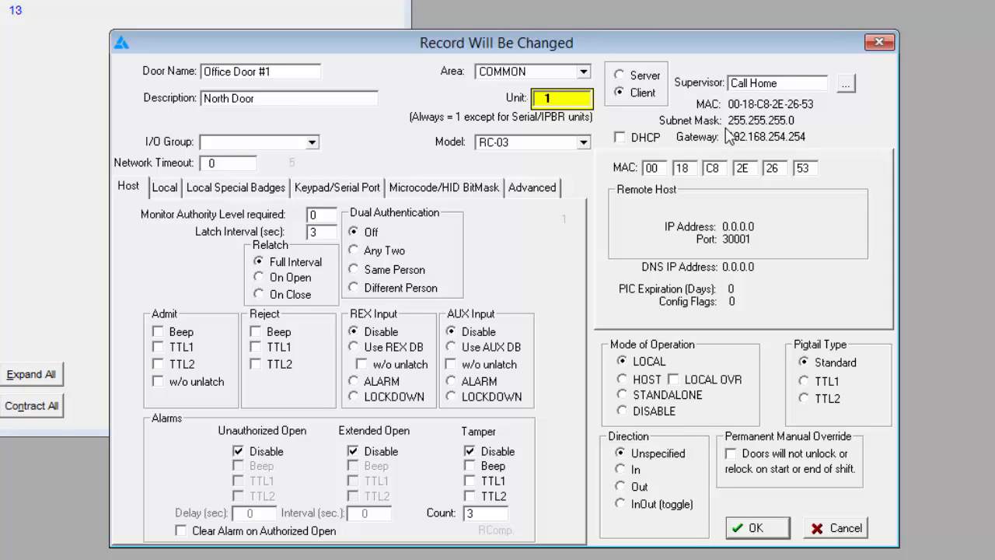
pyautogui.moveTo(692, 211)
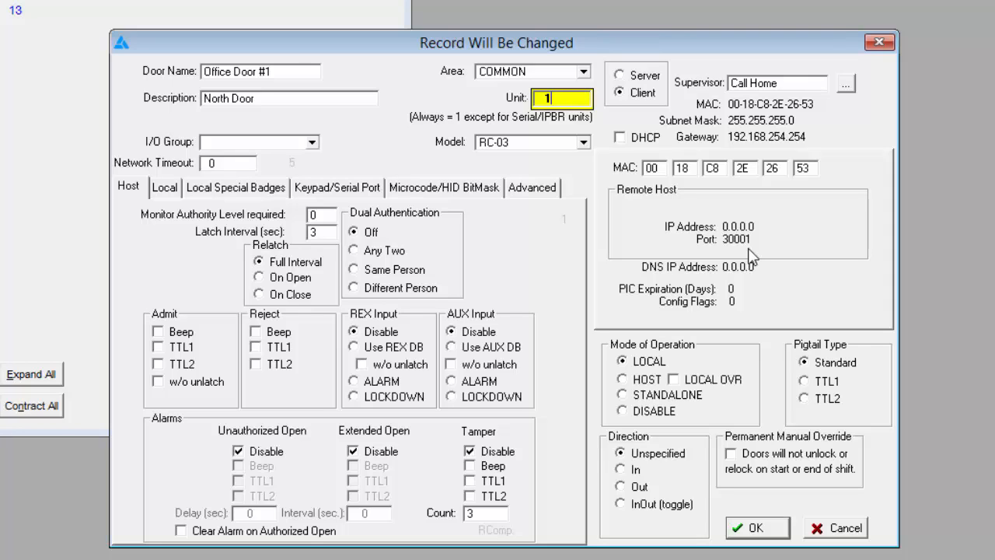
pyautogui.moveTo(697, 345)
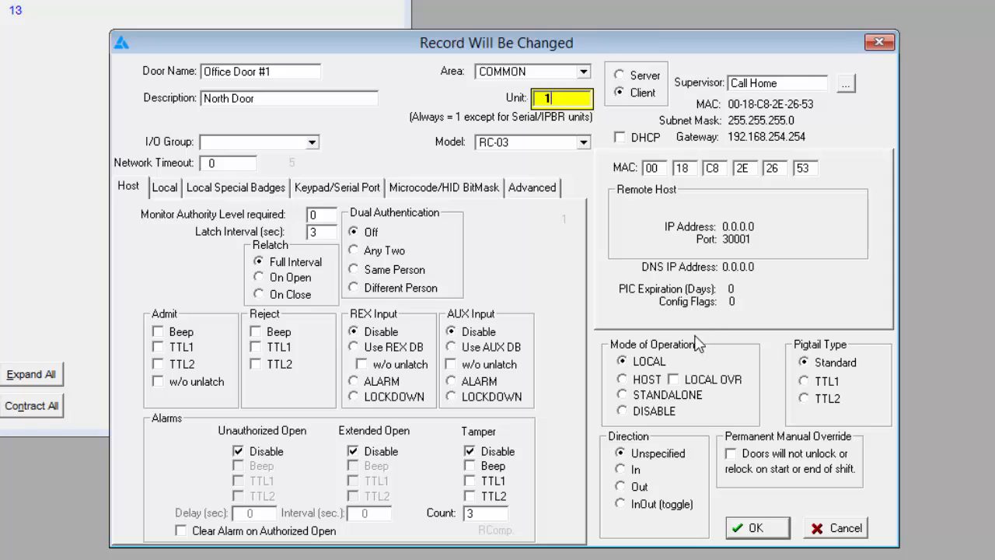
pyautogui.moveTo(670, 370)
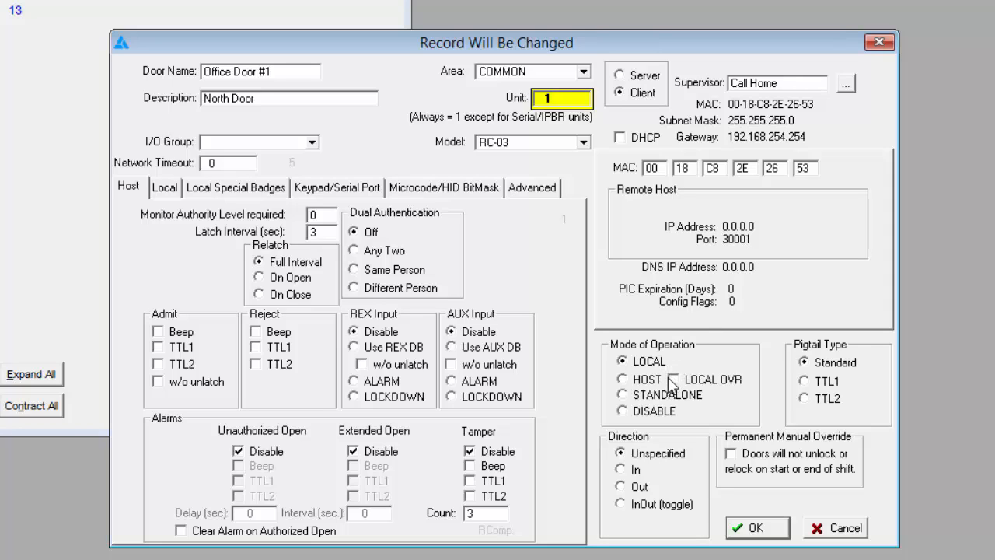
pyautogui.moveTo(684, 375)
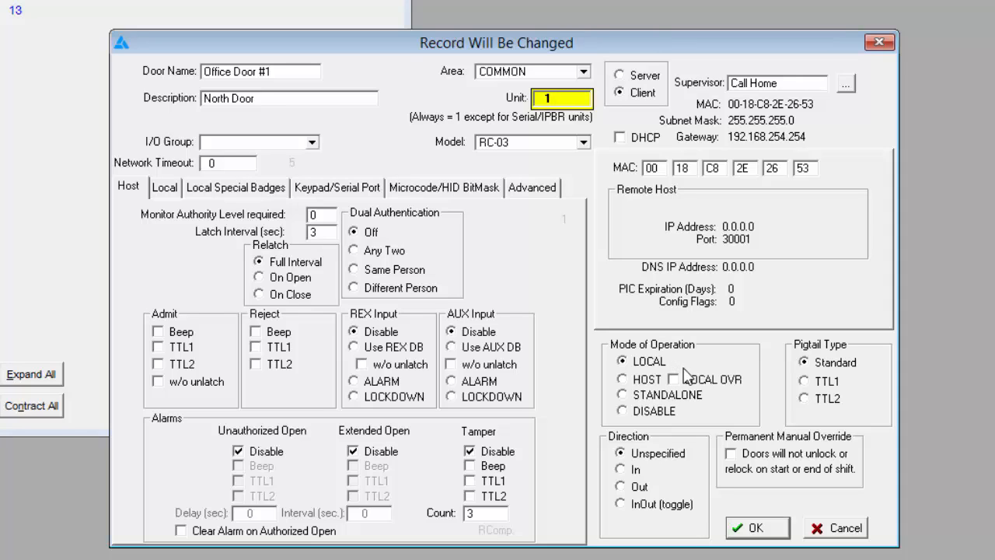
pyautogui.moveTo(718, 392)
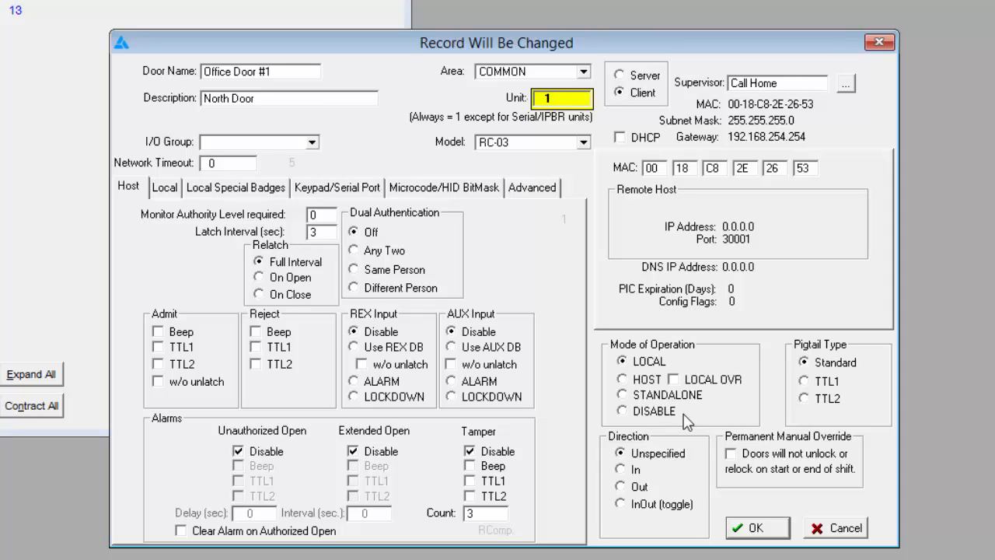
pyautogui.moveTo(862, 403)
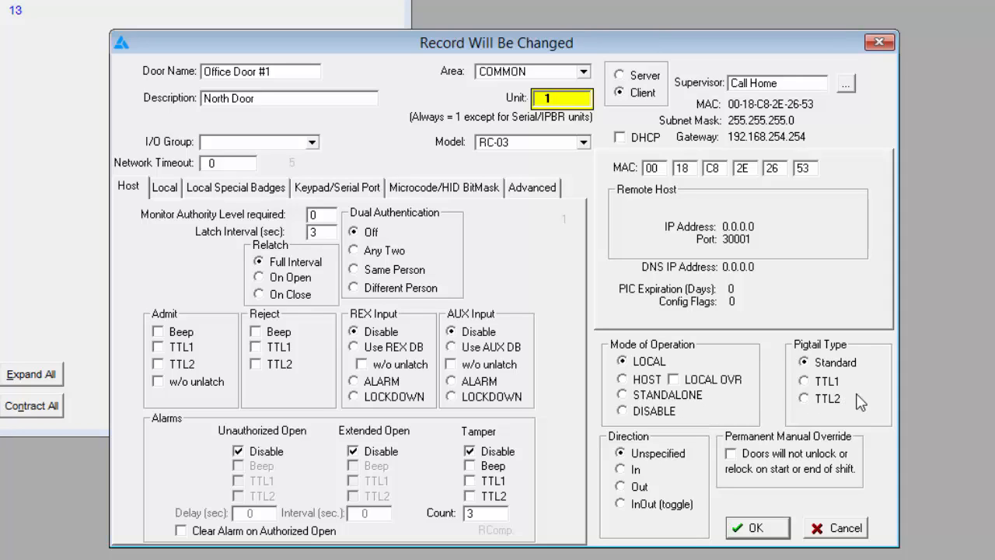
pyautogui.moveTo(656, 467)
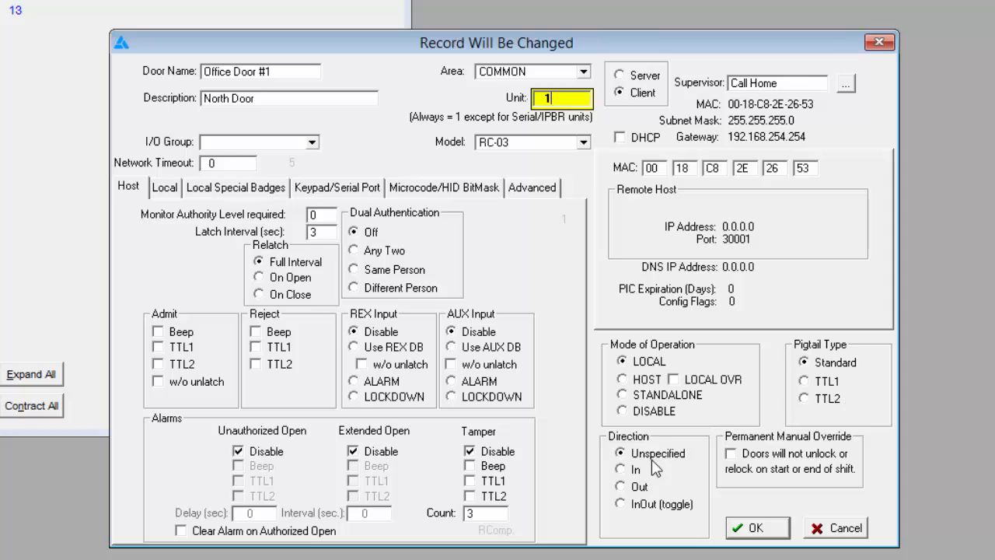
pyautogui.moveTo(681, 479)
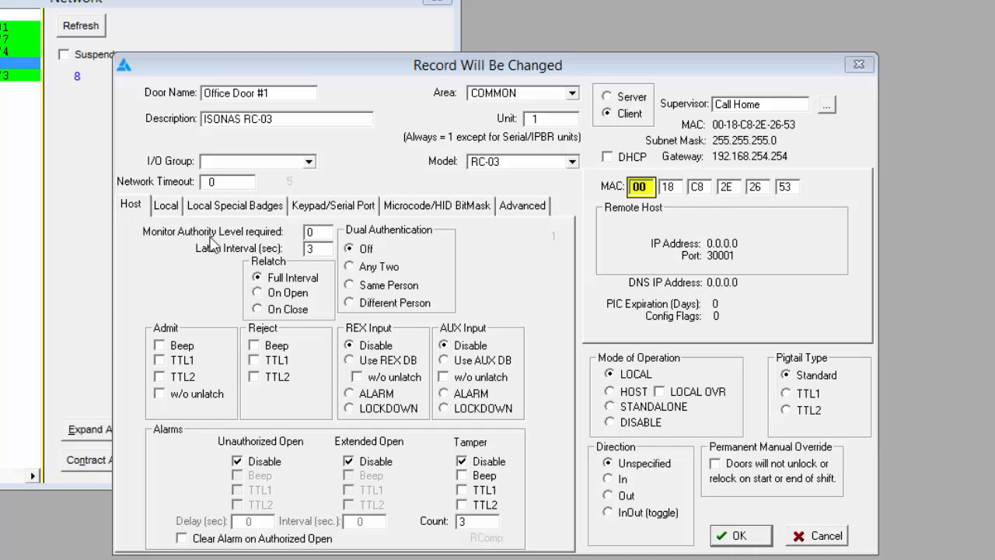
pyautogui.moveTo(288, 239)
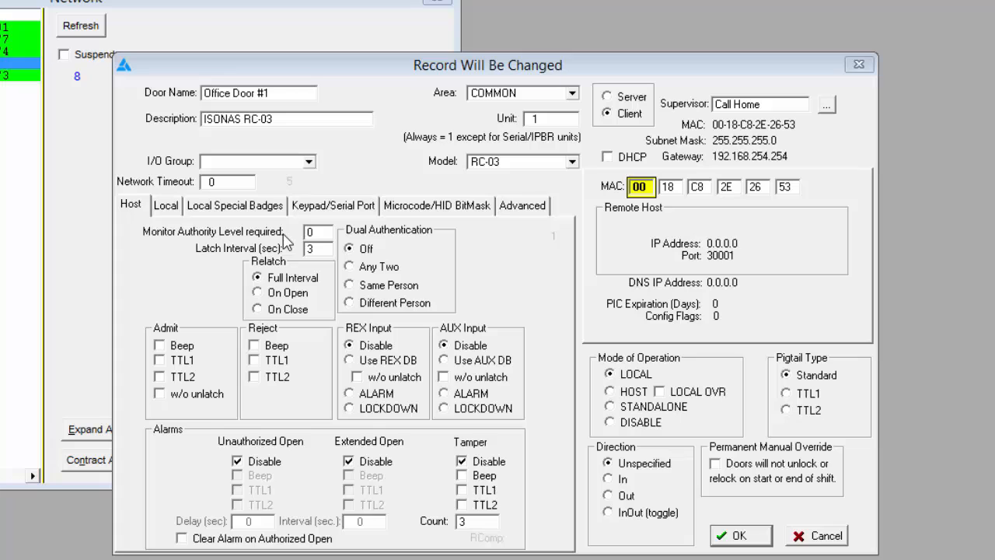
pyautogui.moveTo(287, 252)
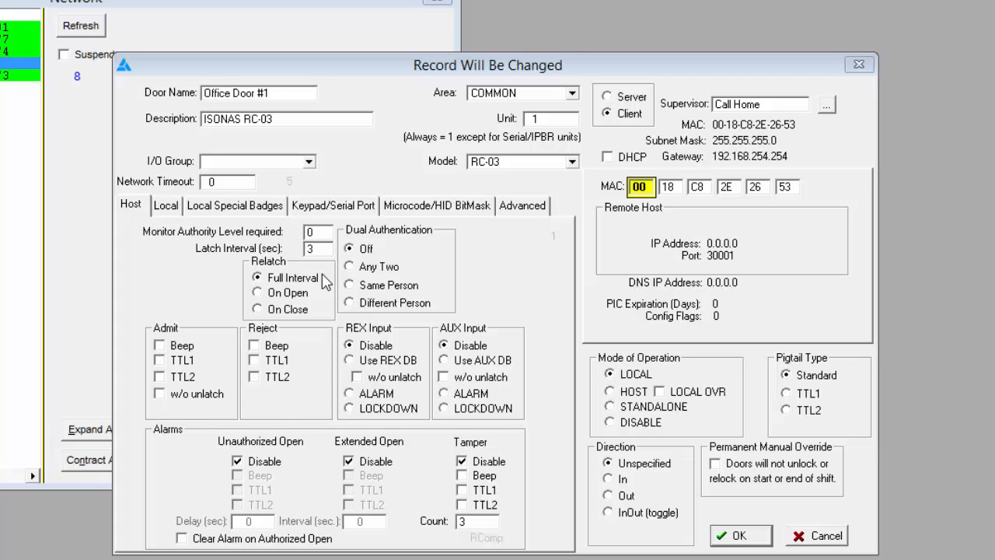
pyautogui.moveTo(320, 304)
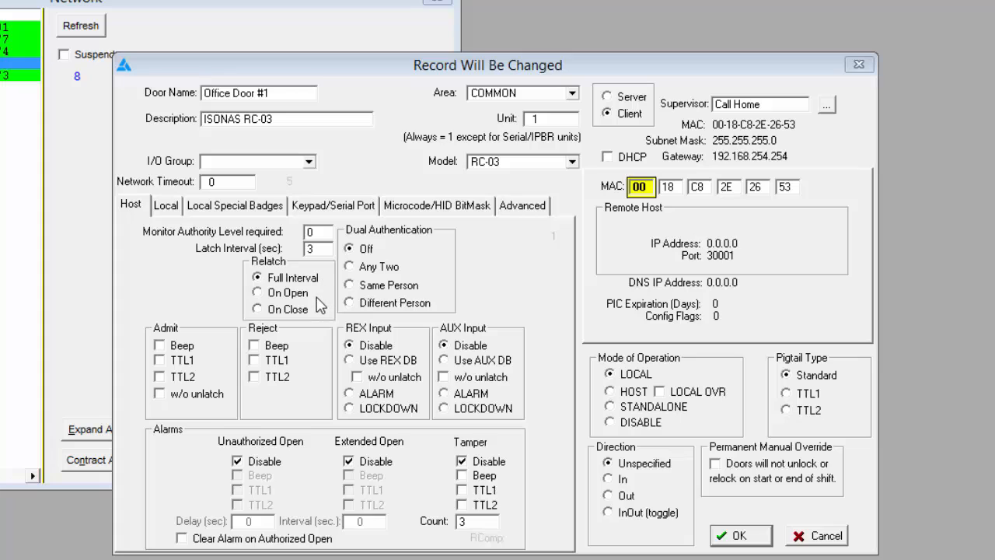
pyautogui.moveTo(314, 302)
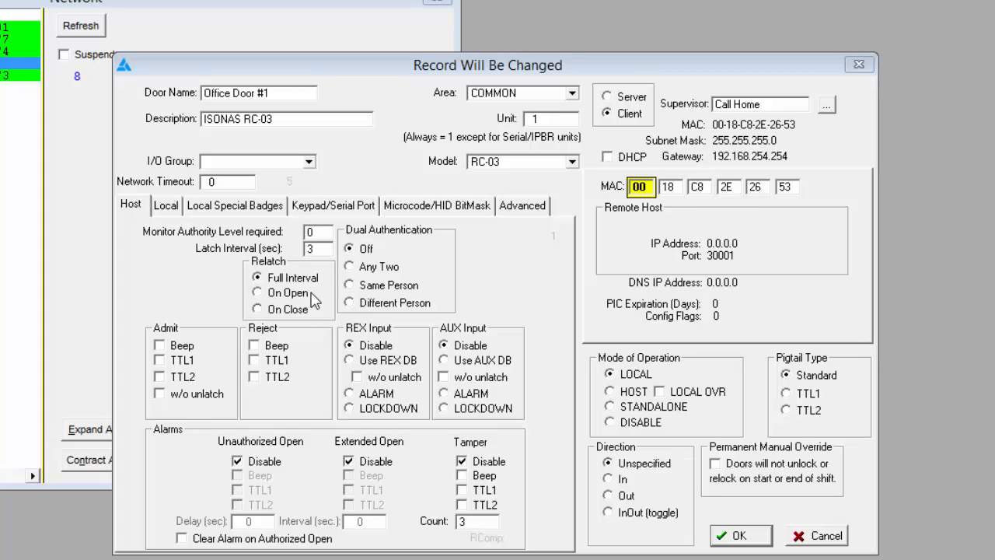
pyautogui.moveTo(314, 311)
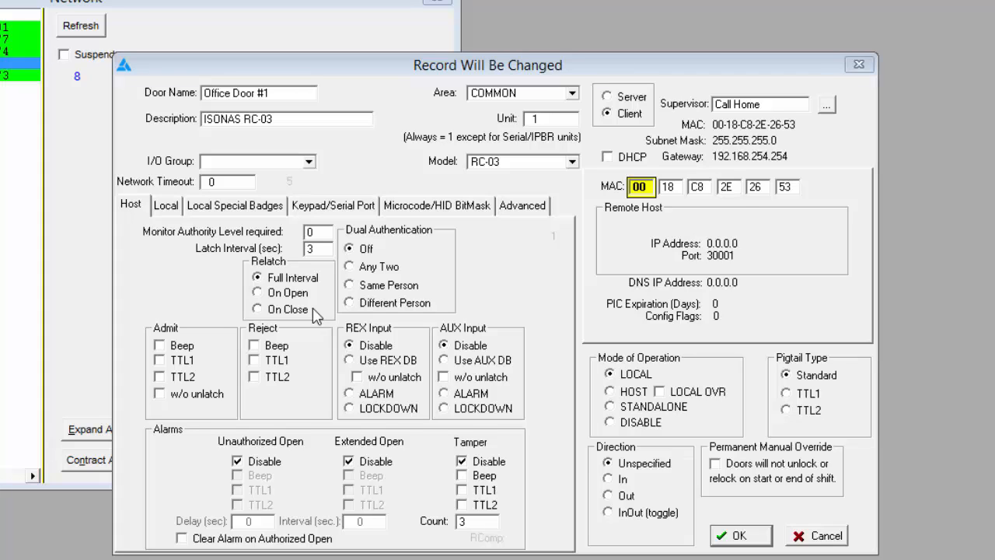
pyautogui.click(237, 460)
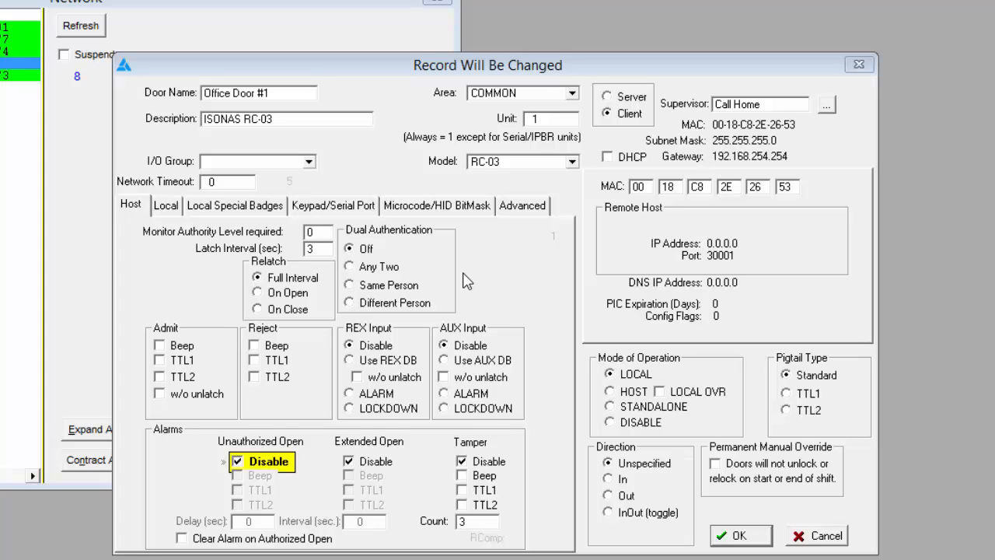
pyautogui.moveTo(464, 294)
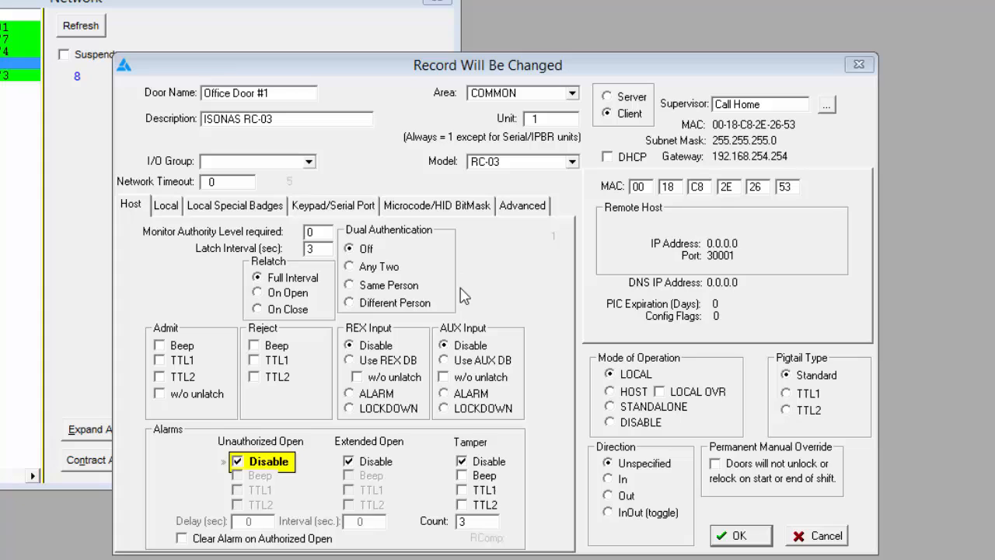
pyautogui.moveTo(464, 317)
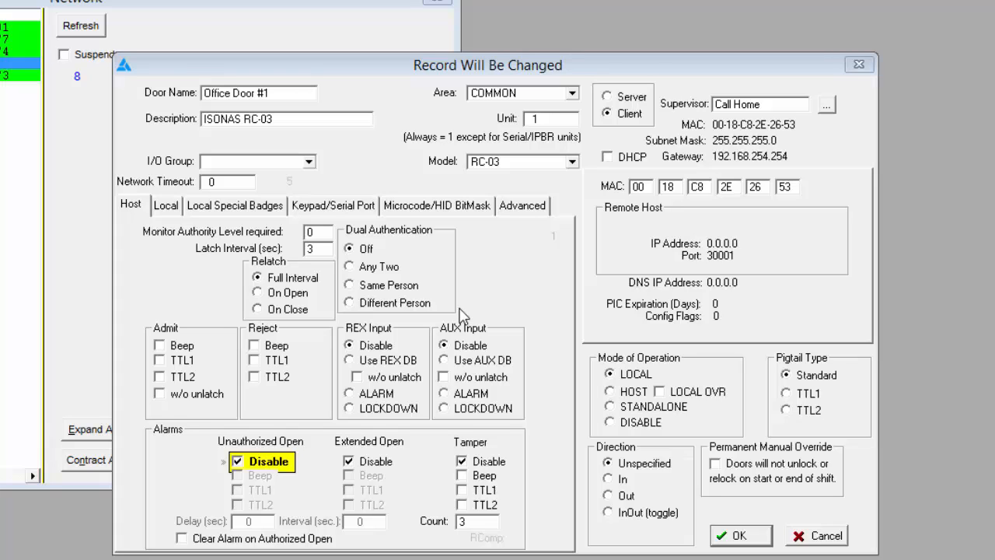
pyautogui.moveTo(261, 405)
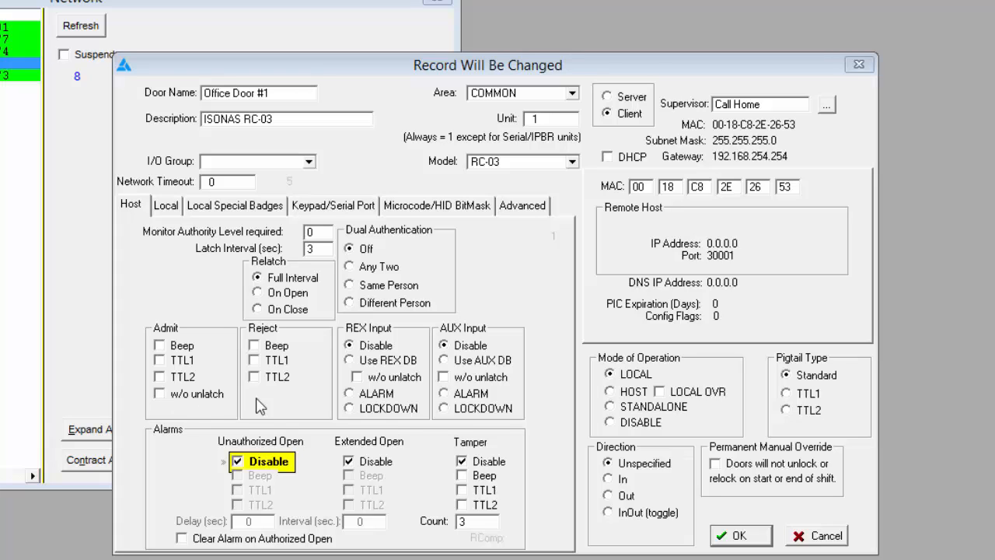
pyautogui.moveTo(267, 406)
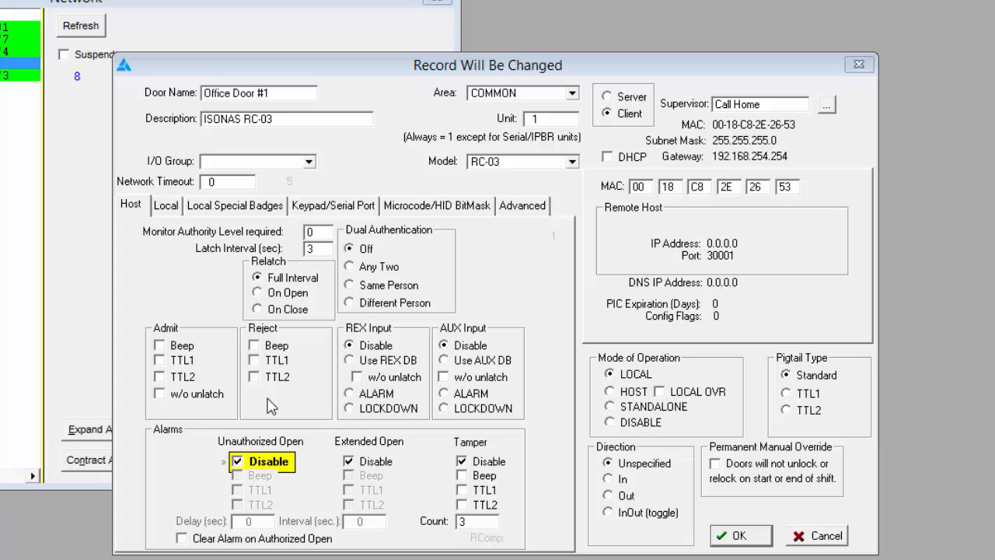
pyautogui.moveTo(214, 413)
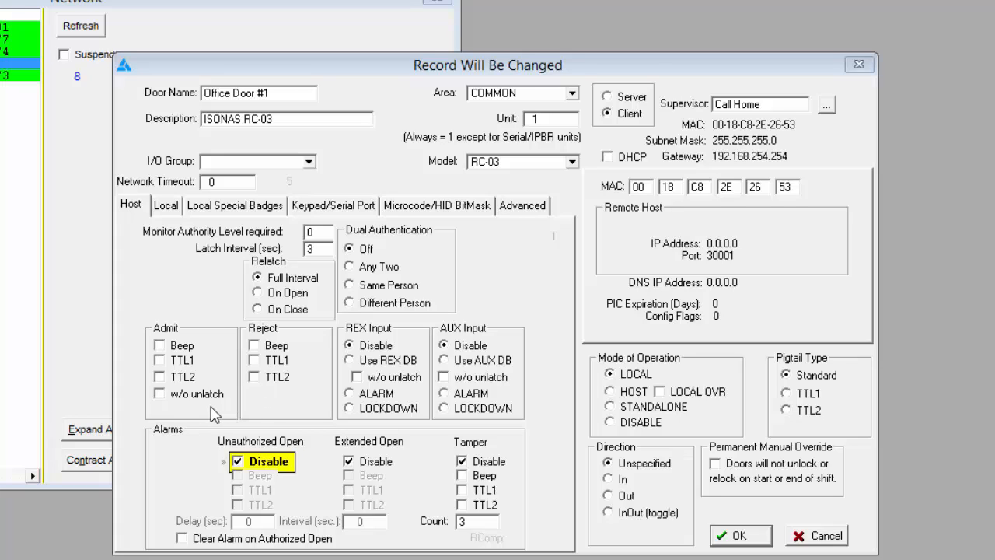
pyautogui.moveTo(235, 414)
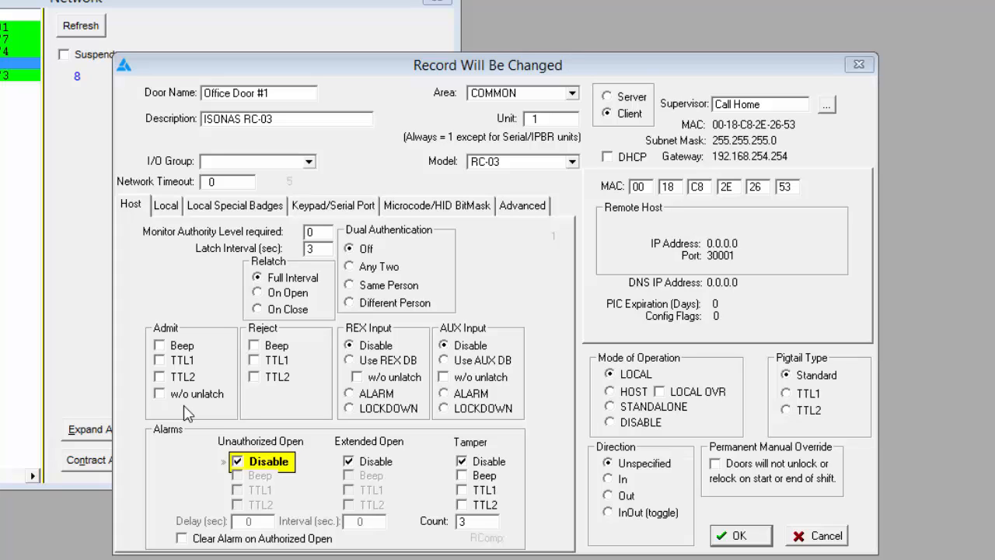
# - Try the REX and AUX inputs on the DB option, then set both back to disabled
pyautogui.click(376, 345)
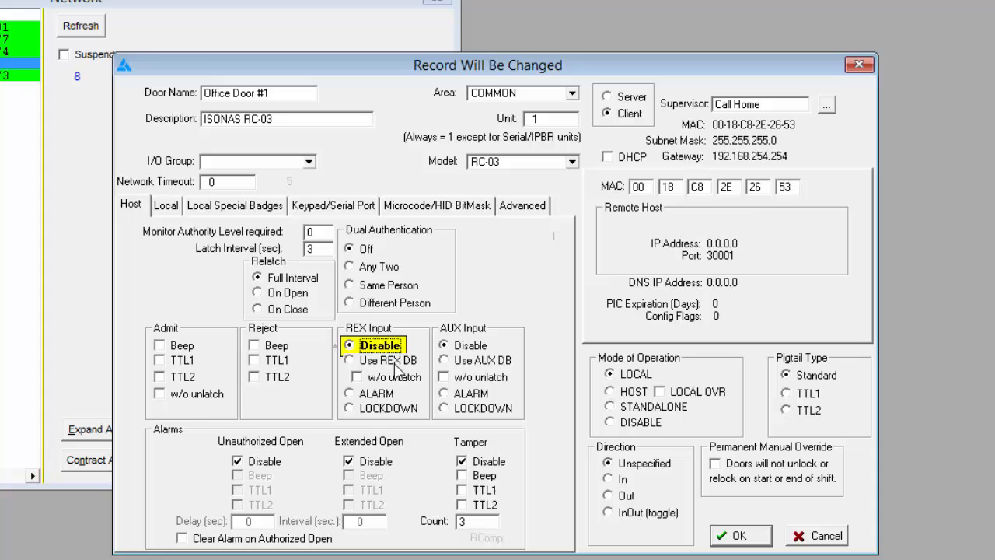
pyautogui.moveTo(401, 371)
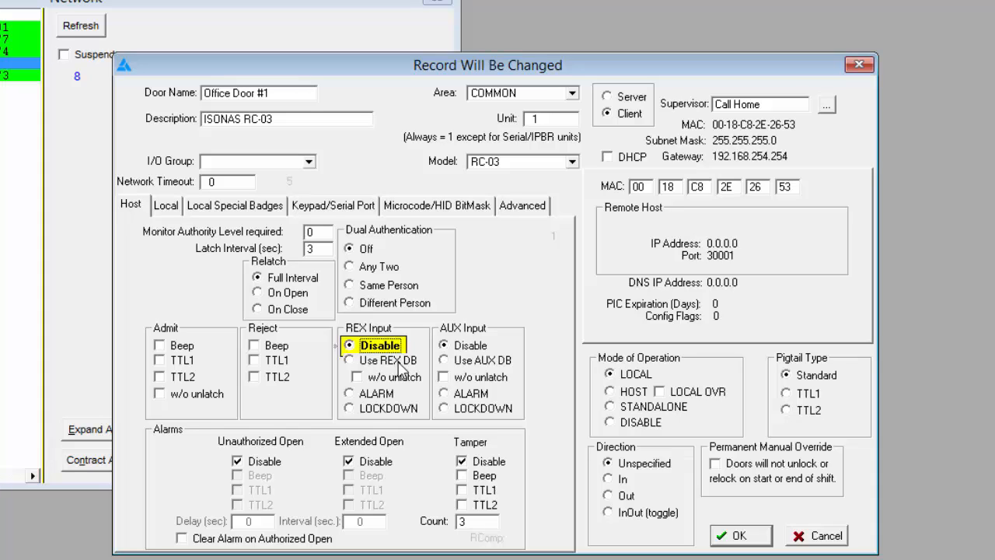
pyautogui.click(357, 361)
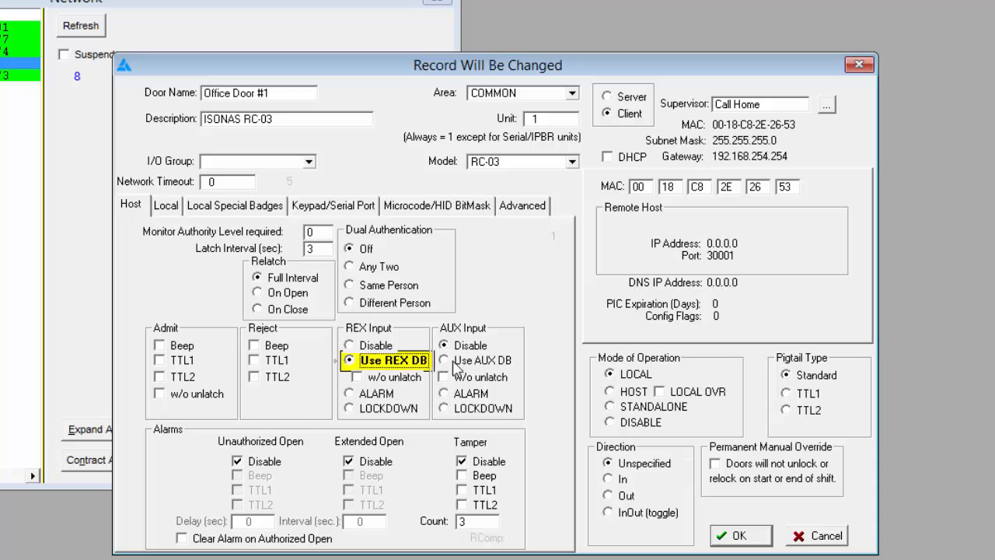
pyautogui.click(444, 361)
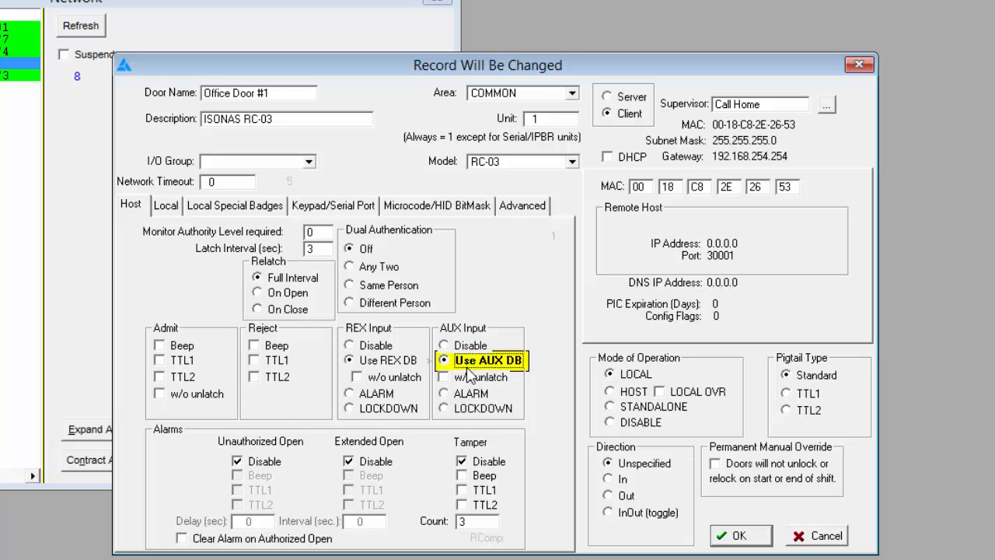
pyautogui.moveTo(470, 407)
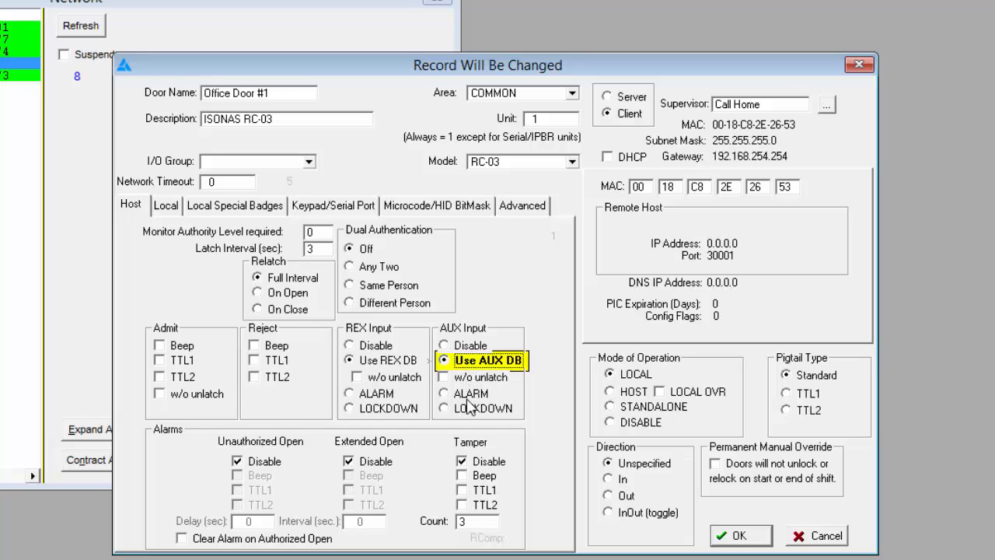
pyautogui.moveTo(466, 411)
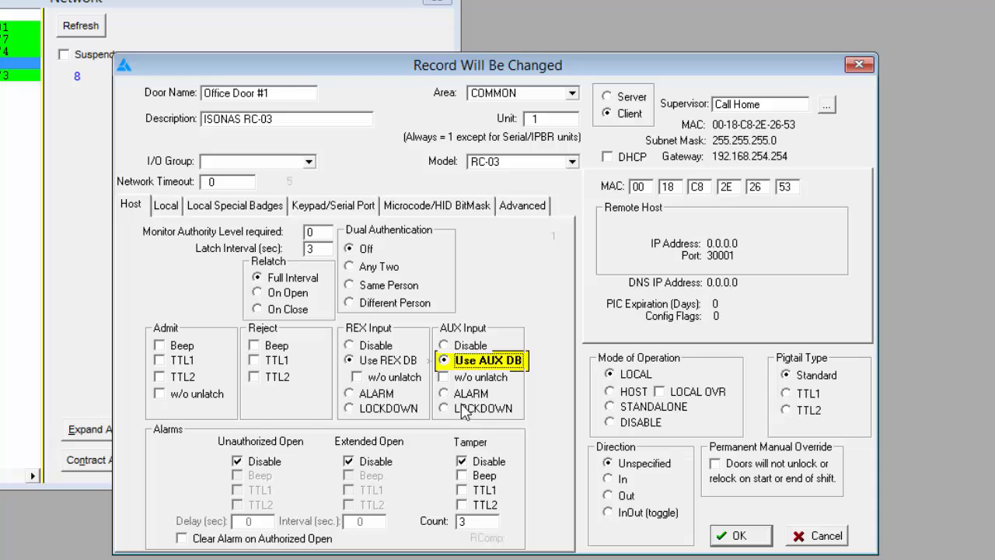
pyautogui.click(444, 345)
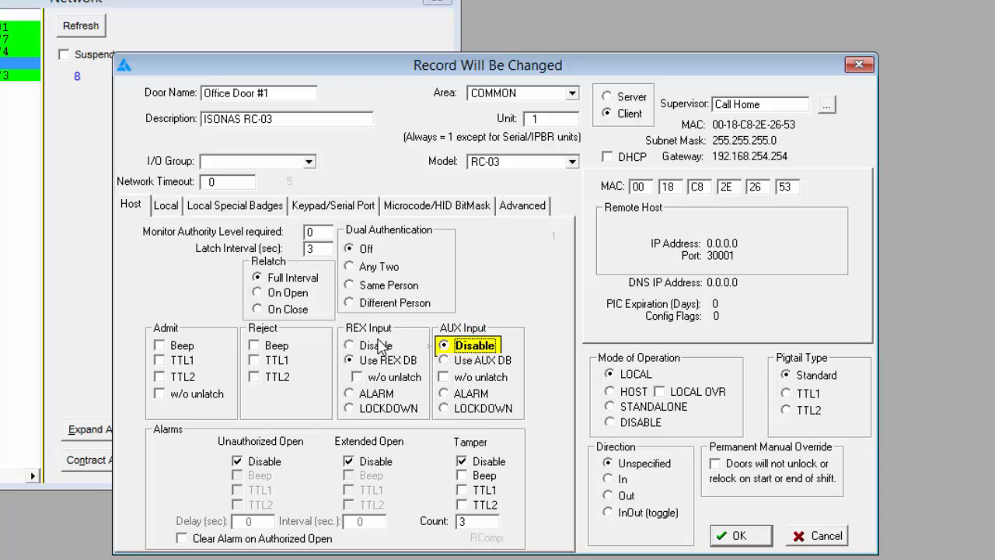
pyautogui.click(366, 346)
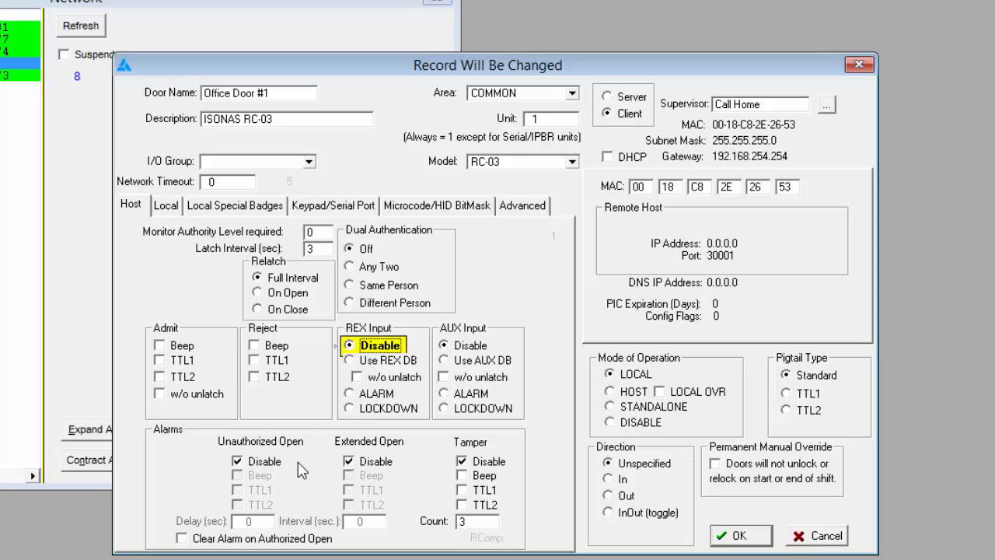
# - Re-enable the unauthorized-open alarm and set the extended-open interval to 120 seconds
pyautogui.click(264, 460)
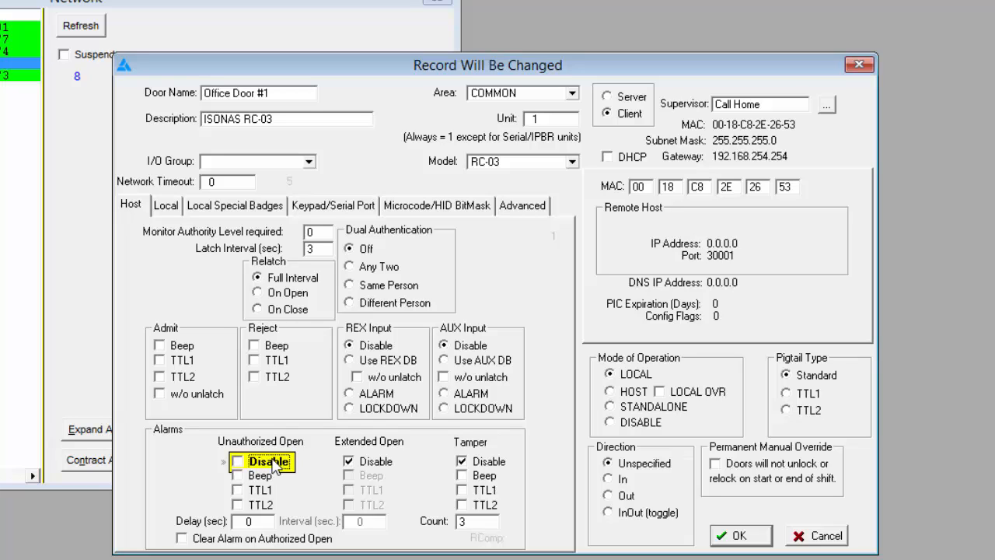
pyautogui.moveTo(268, 505)
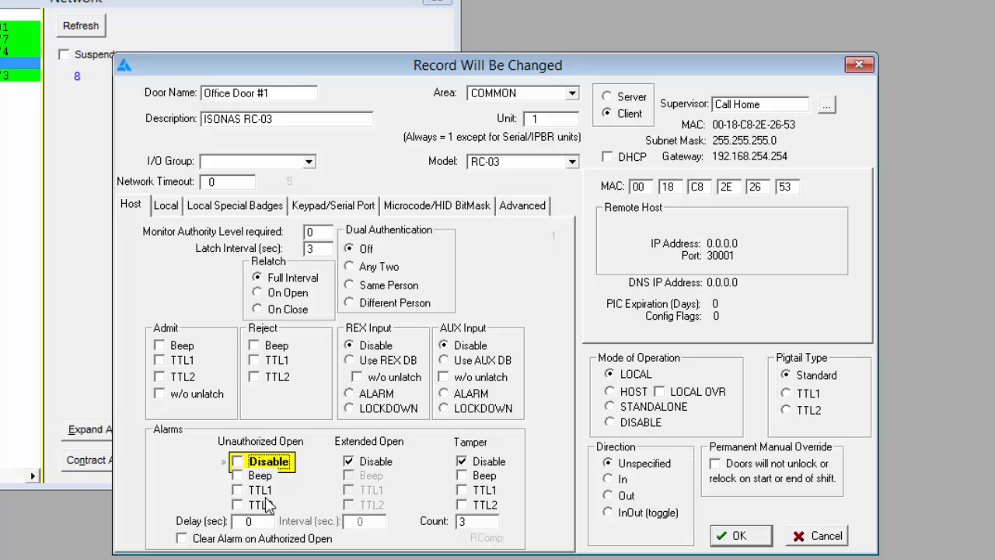
pyautogui.moveTo(271, 510)
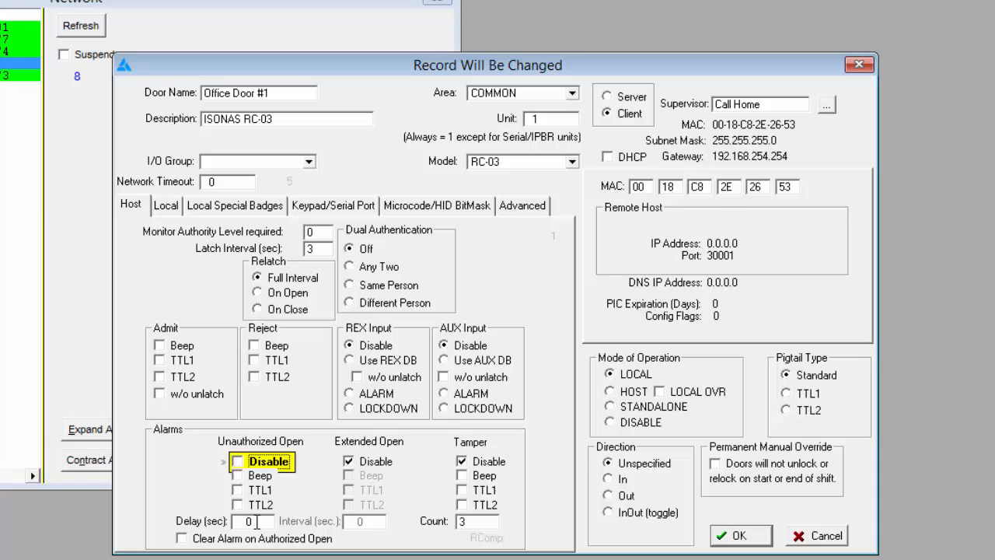
pyautogui.click(348, 460)
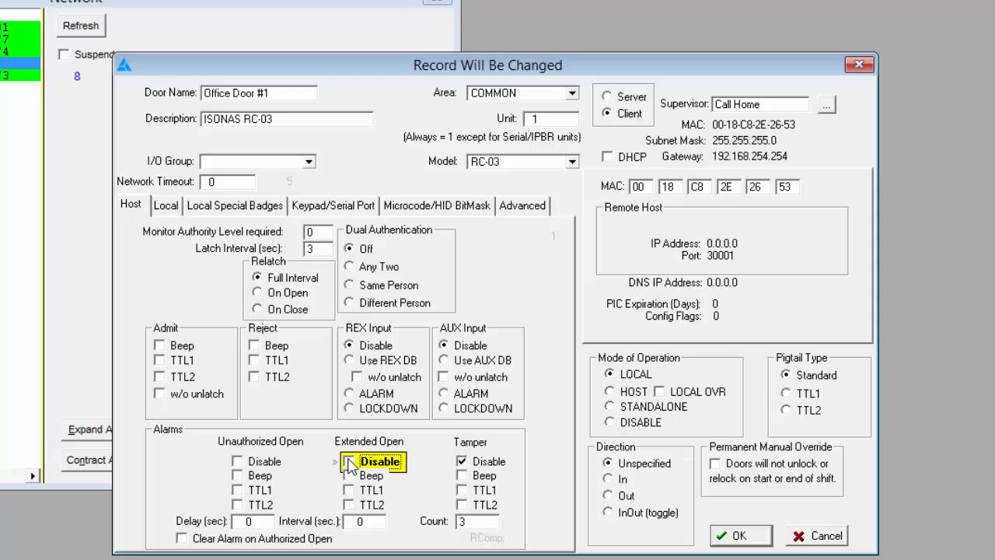
pyautogui.click(348, 460)
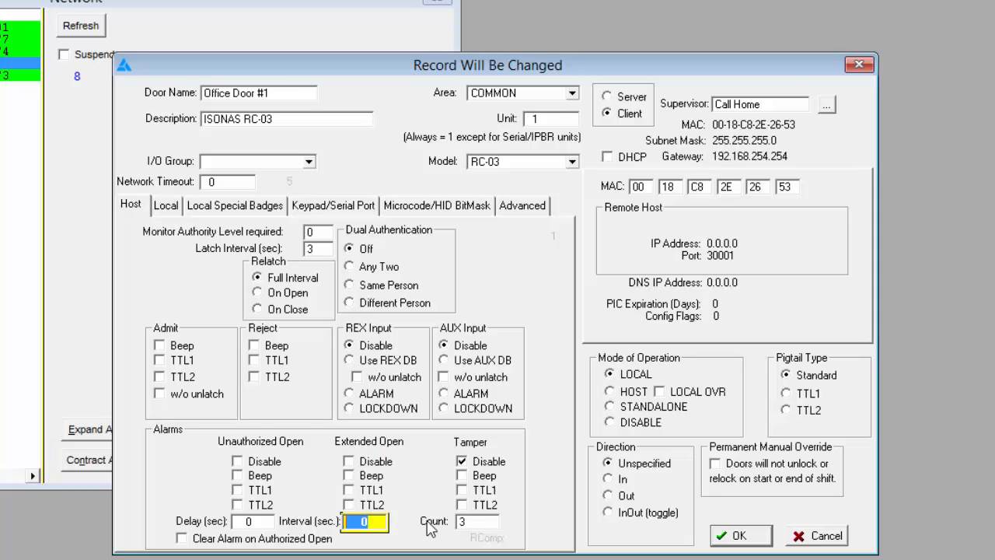
pyautogui.write('120')
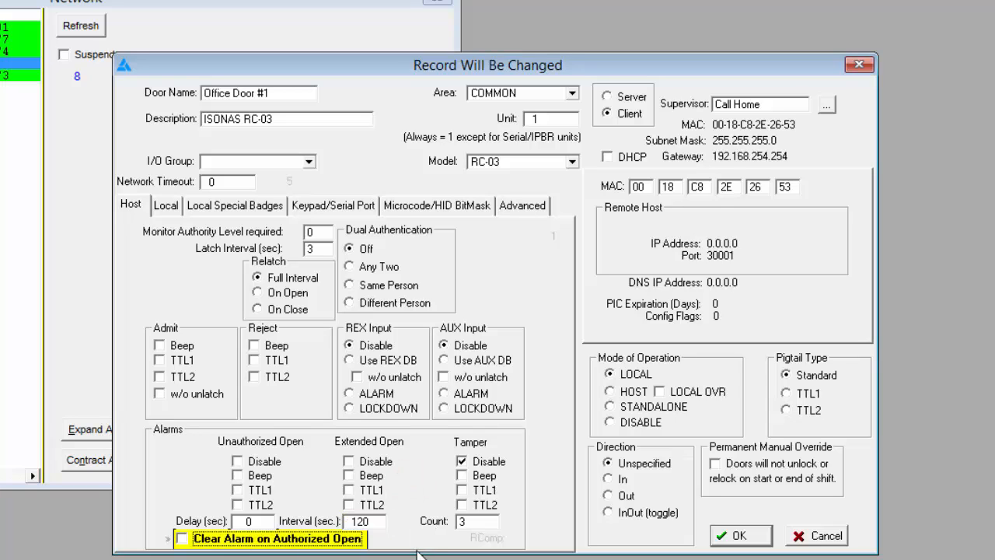
pyautogui.moveTo(401, 482)
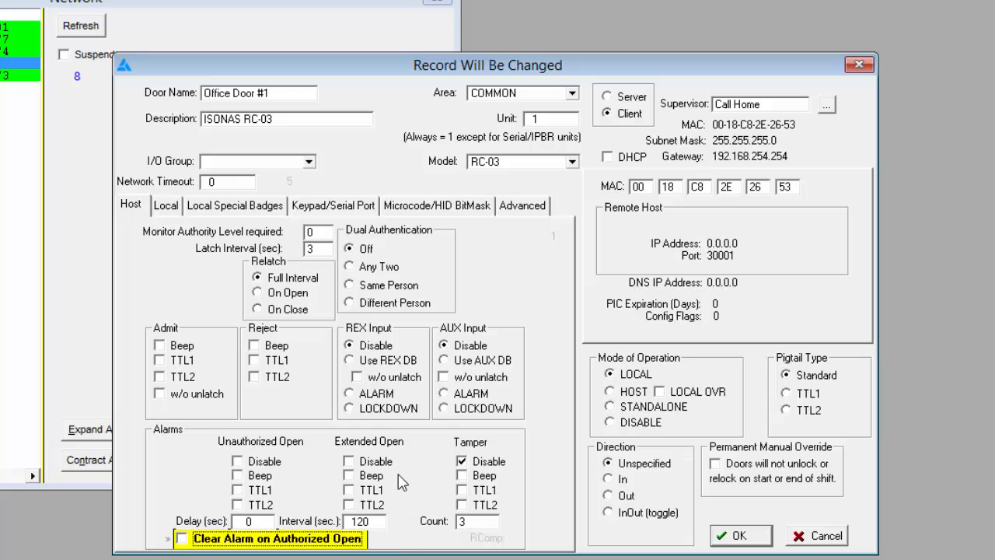
pyautogui.moveTo(379, 502)
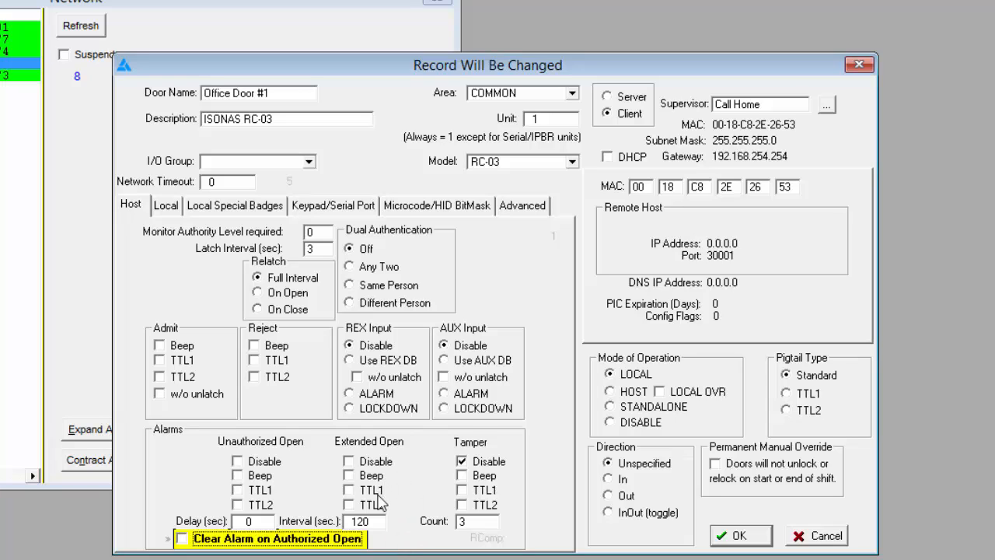
pyautogui.moveTo(445, 474)
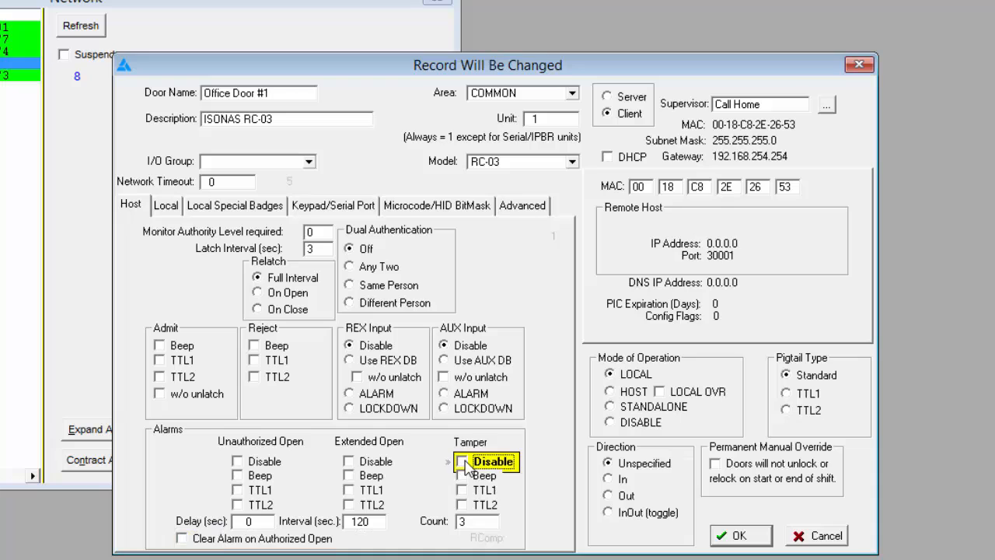
pyautogui.moveTo(551, 537)
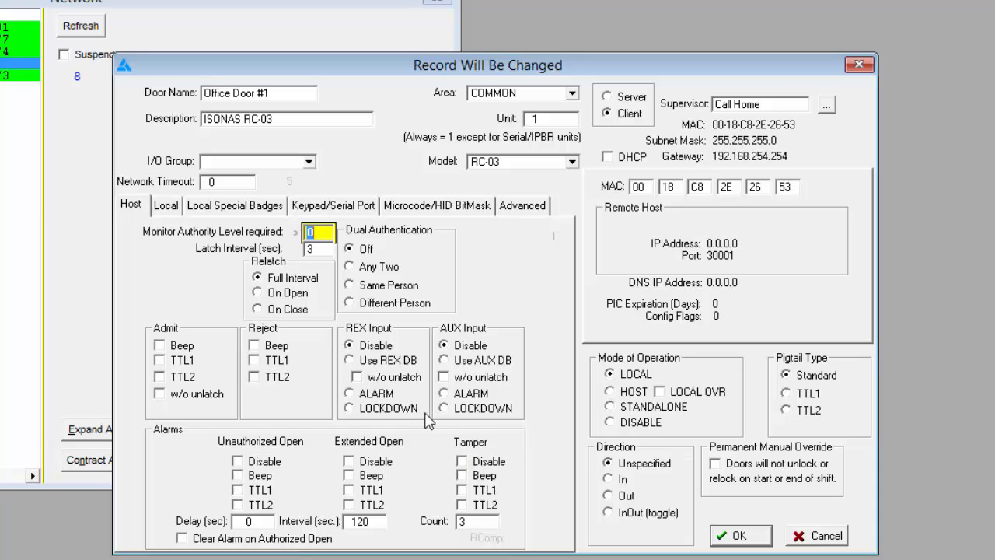
# - On the Local page, set the AUX input to Admit, then back to Disable
pyautogui.click(165, 205)
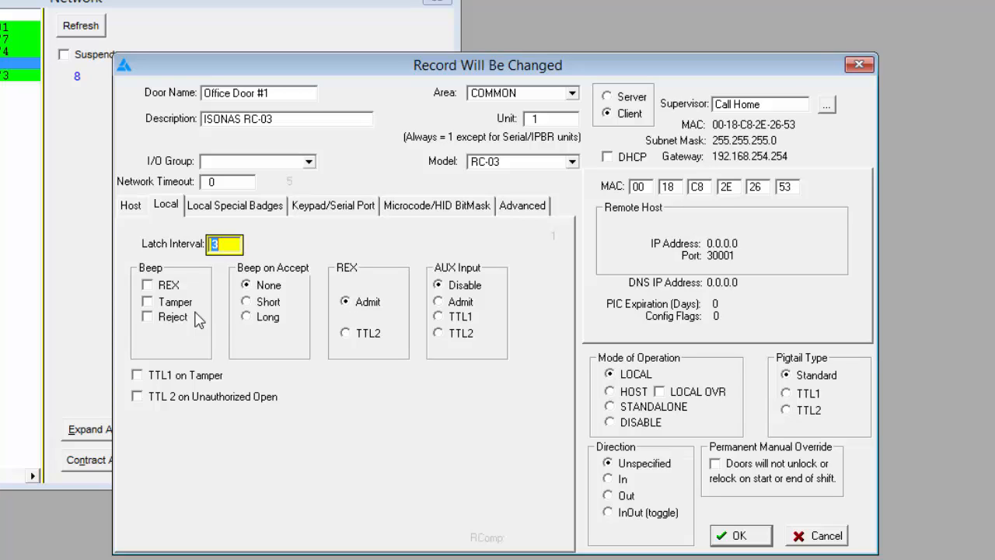
pyautogui.moveTo(301, 319)
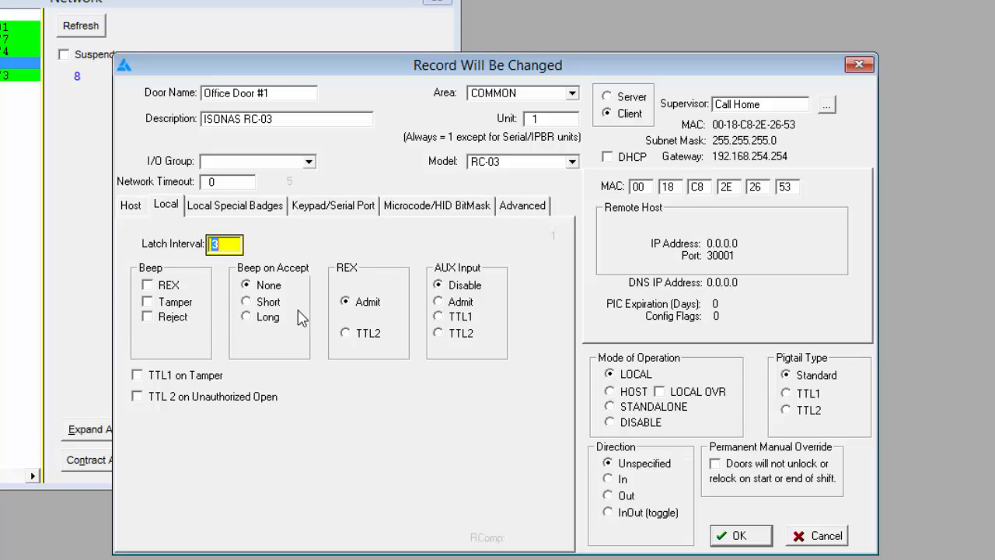
pyautogui.moveTo(405, 325)
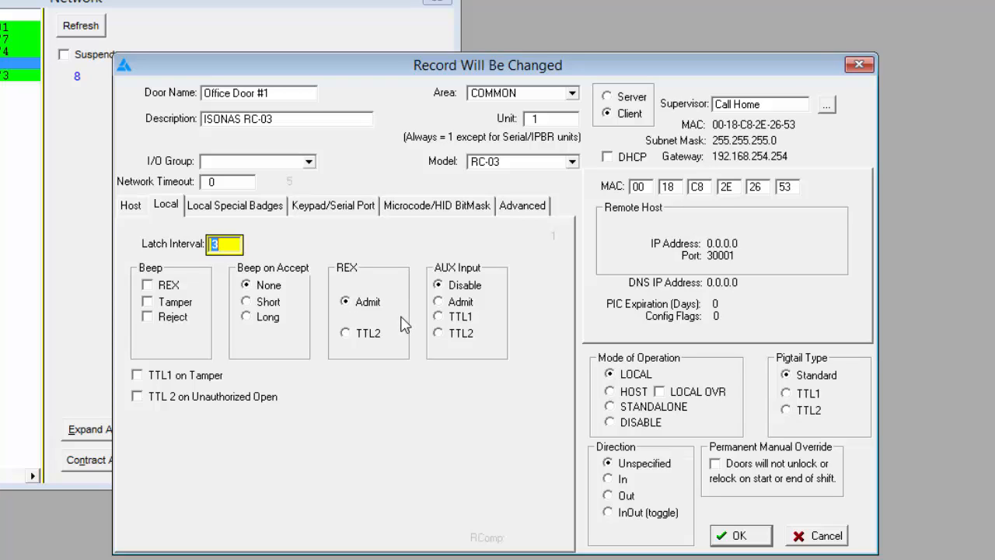
pyautogui.moveTo(381, 308)
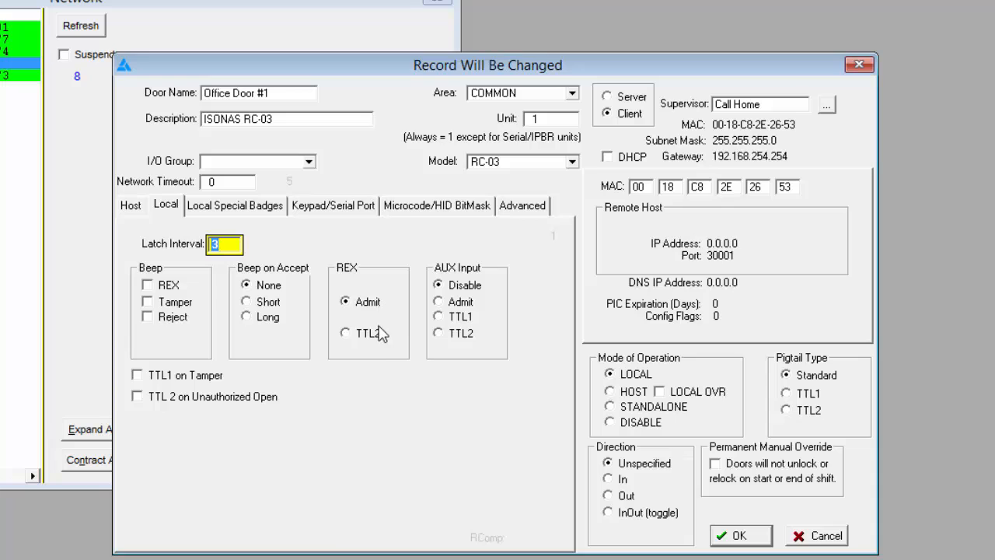
pyautogui.moveTo(373, 339)
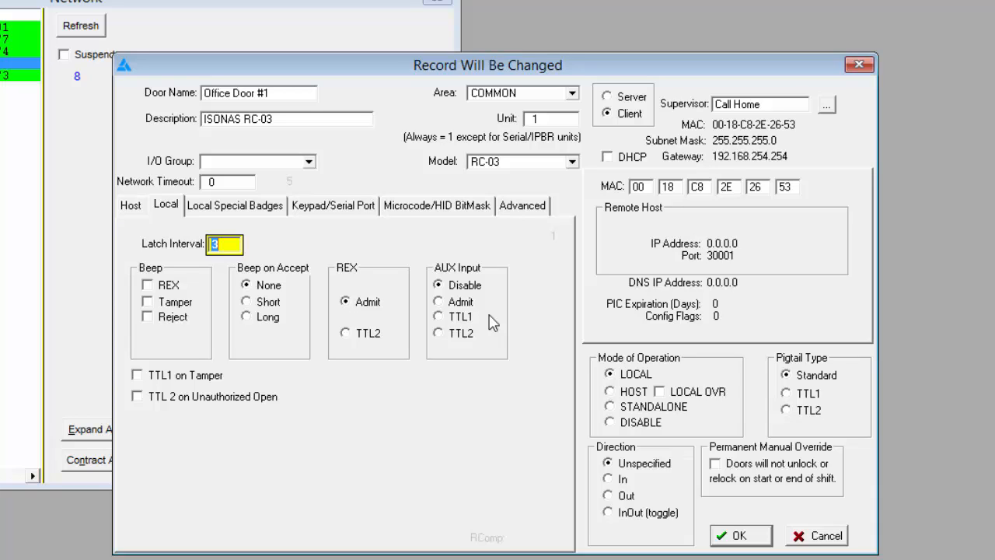
pyautogui.moveTo(466, 311)
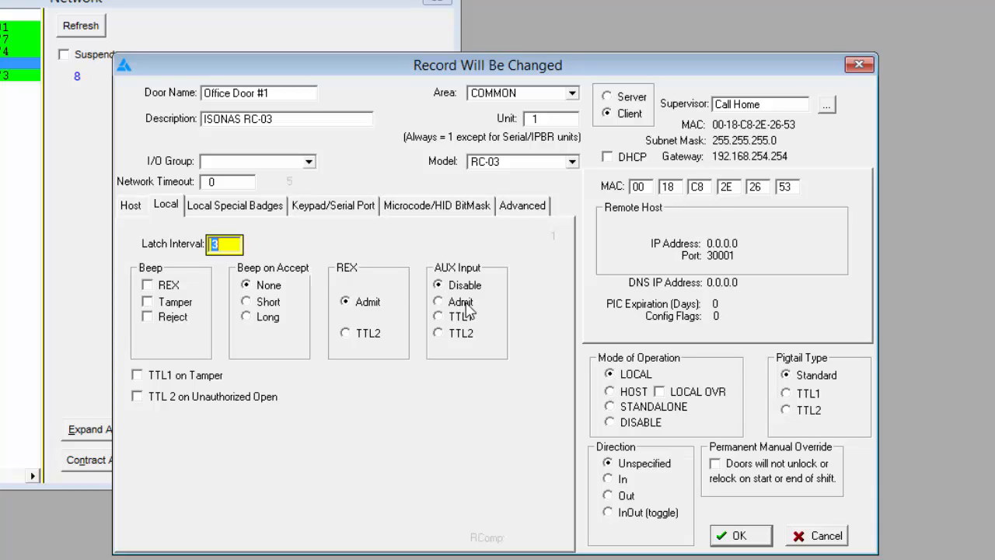
pyautogui.click(438, 302)
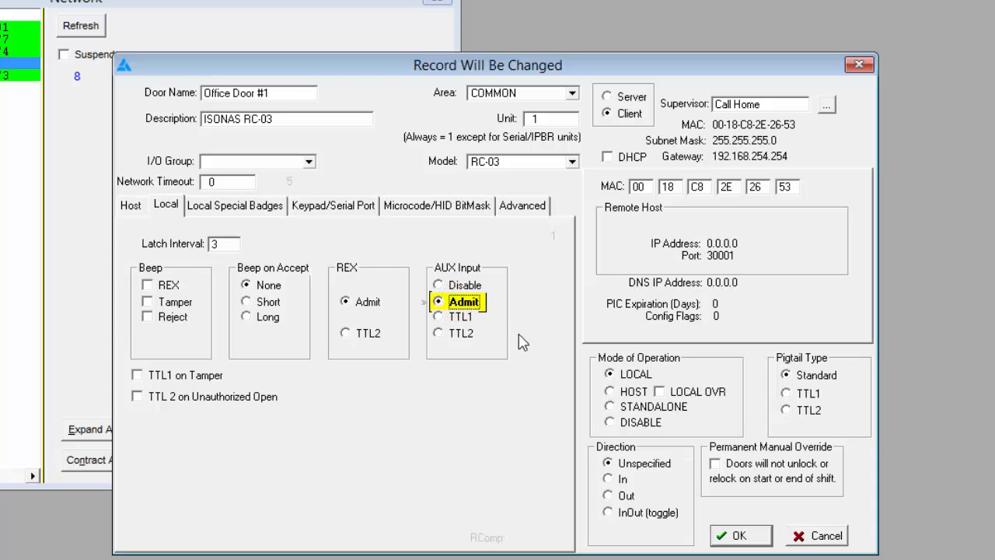
pyautogui.moveTo(529, 350)
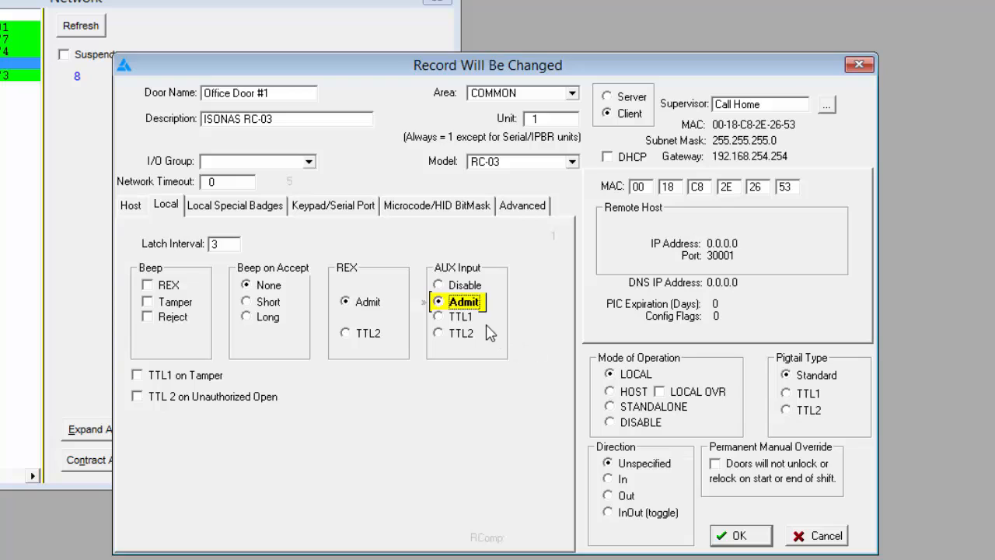
pyautogui.moveTo(488, 340)
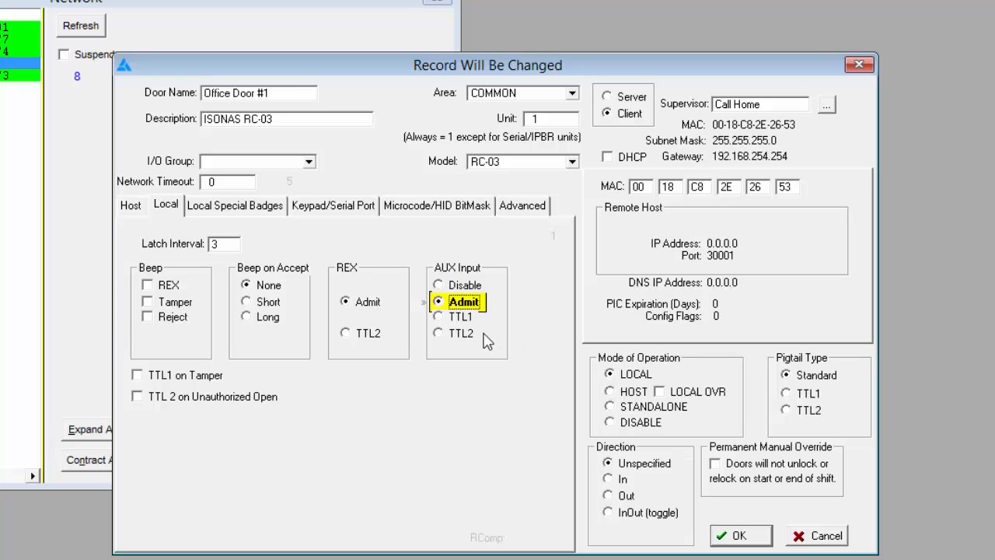
pyautogui.moveTo(485, 334)
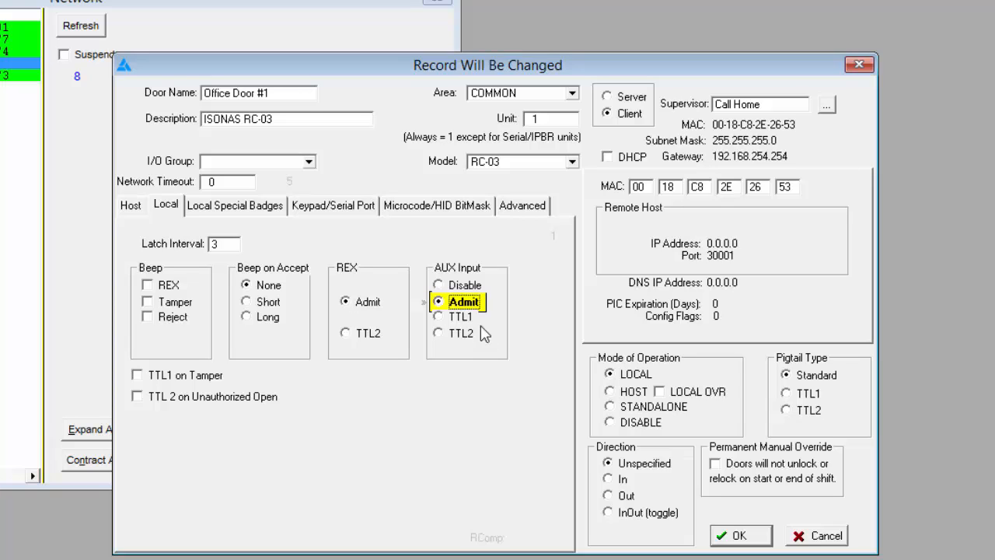
pyautogui.click(439, 284)
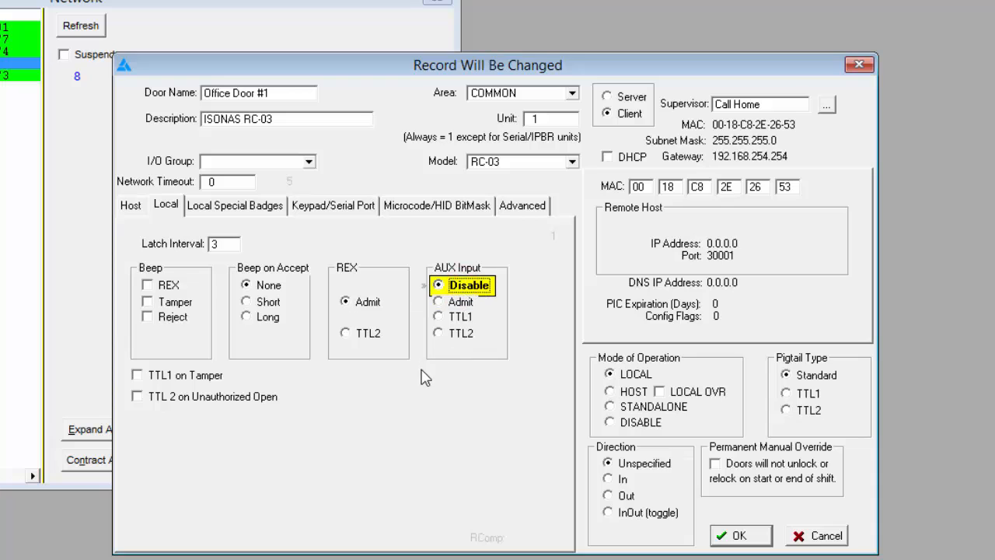
pyautogui.moveTo(227, 401)
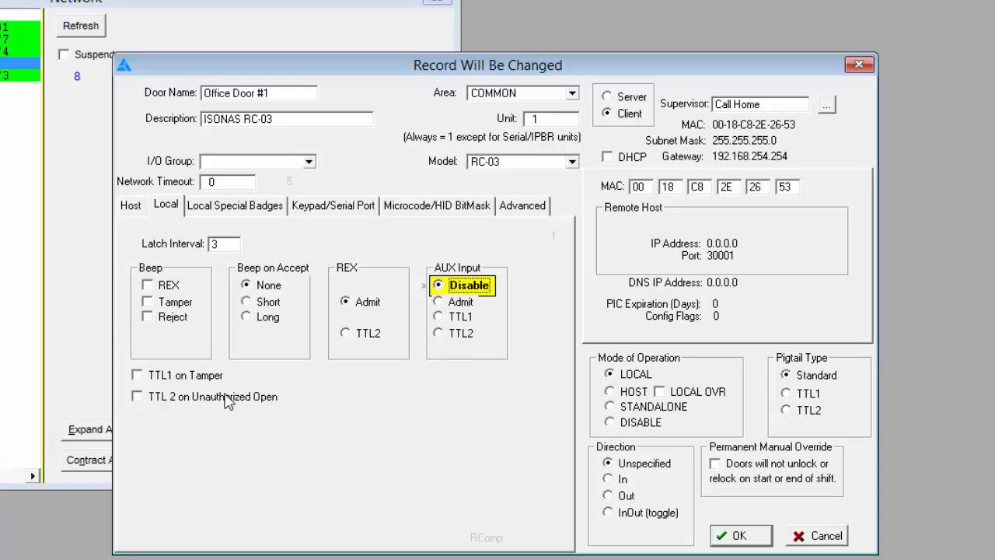
pyautogui.moveTo(314, 398)
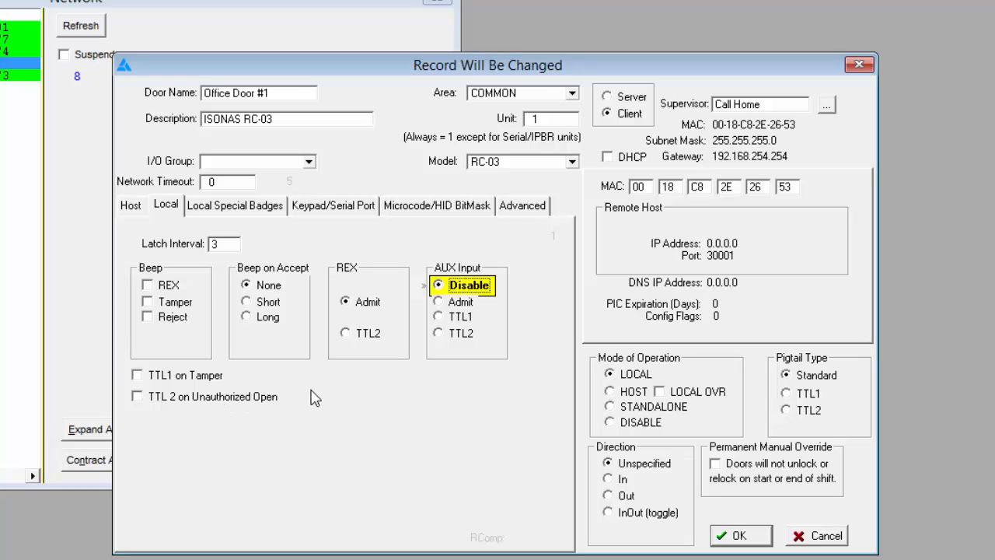
pyautogui.moveTo(300, 283)
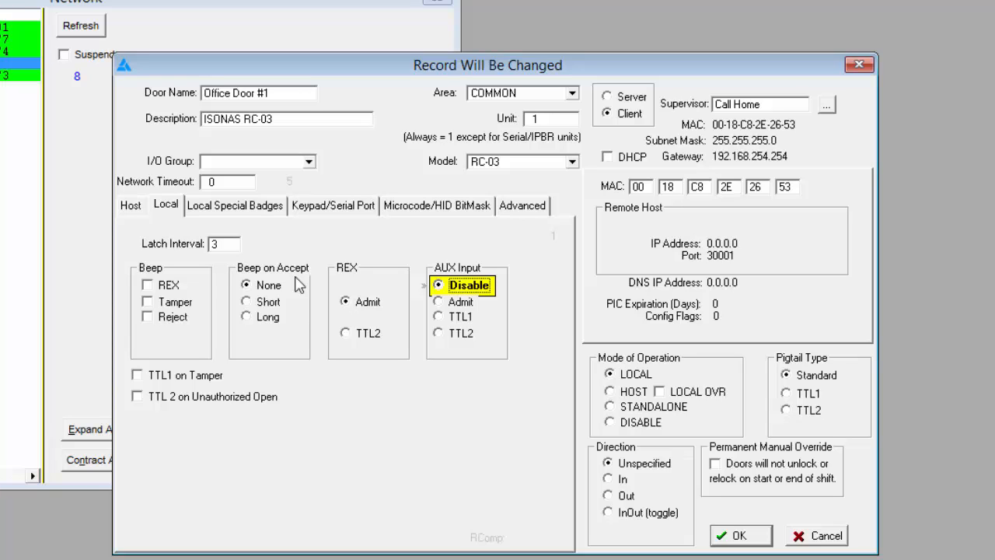
pyautogui.moveTo(261, 214)
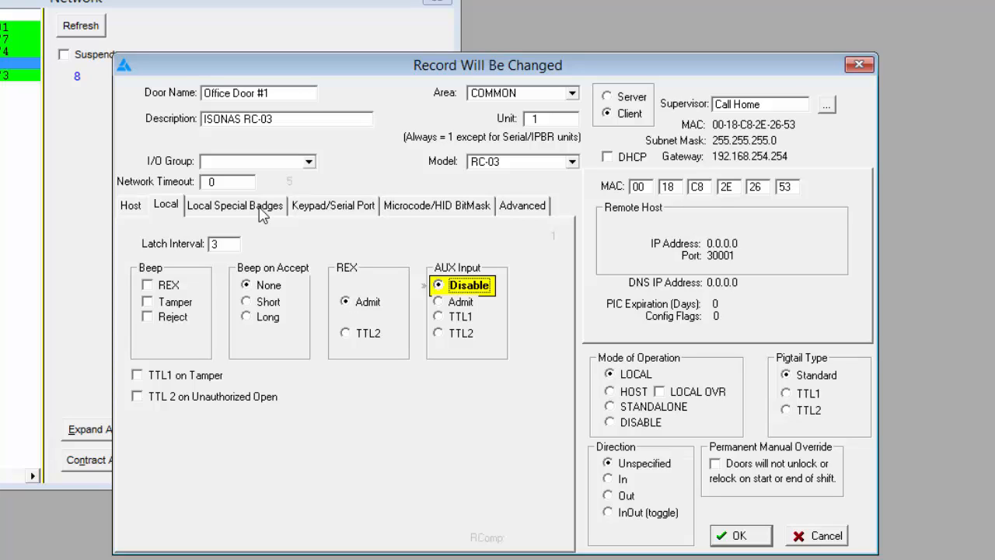
# - View the Local Special Badges, Keypad/Serial Port and Microcode/HID BitMask pages in turn
pyautogui.click(235, 205)
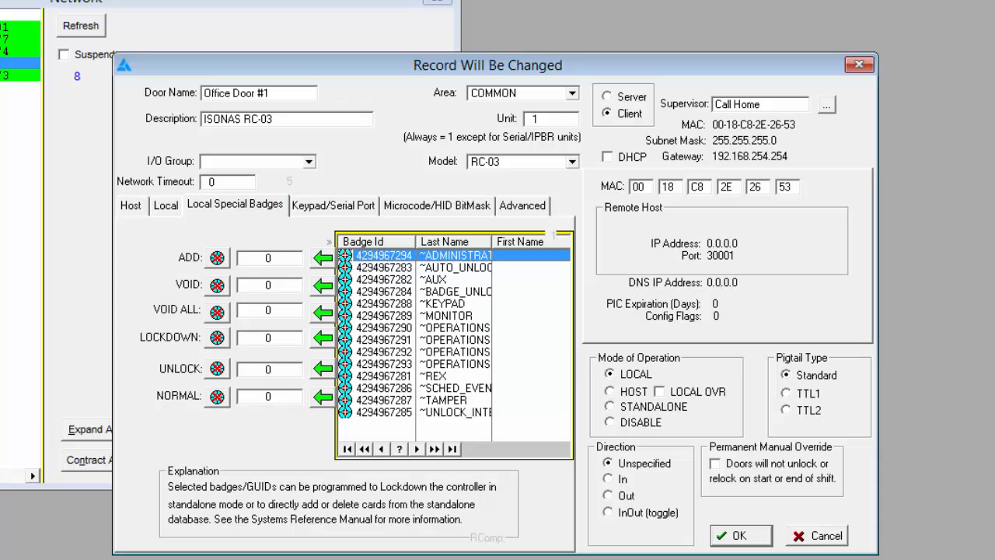
pyautogui.moveTo(308, 241)
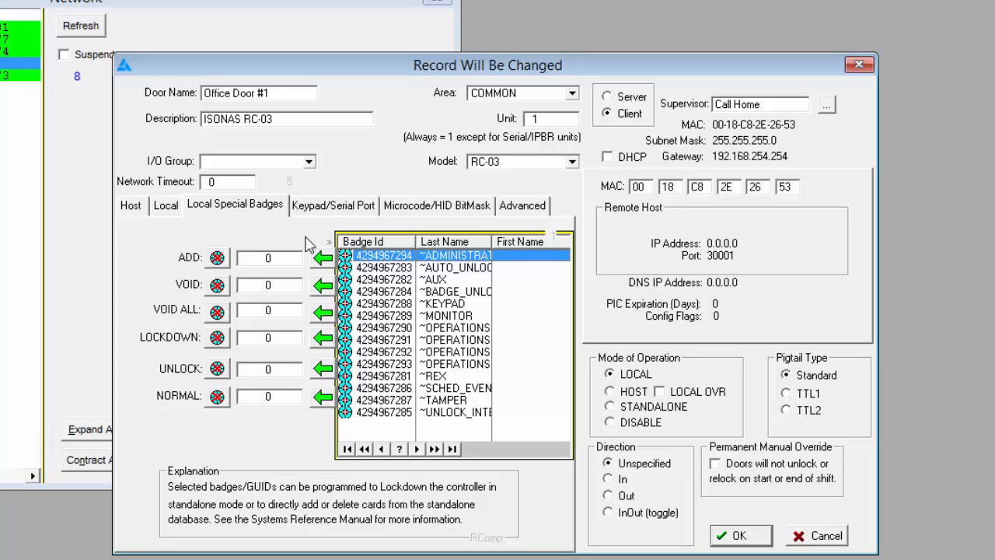
pyautogui.click(333, 206)
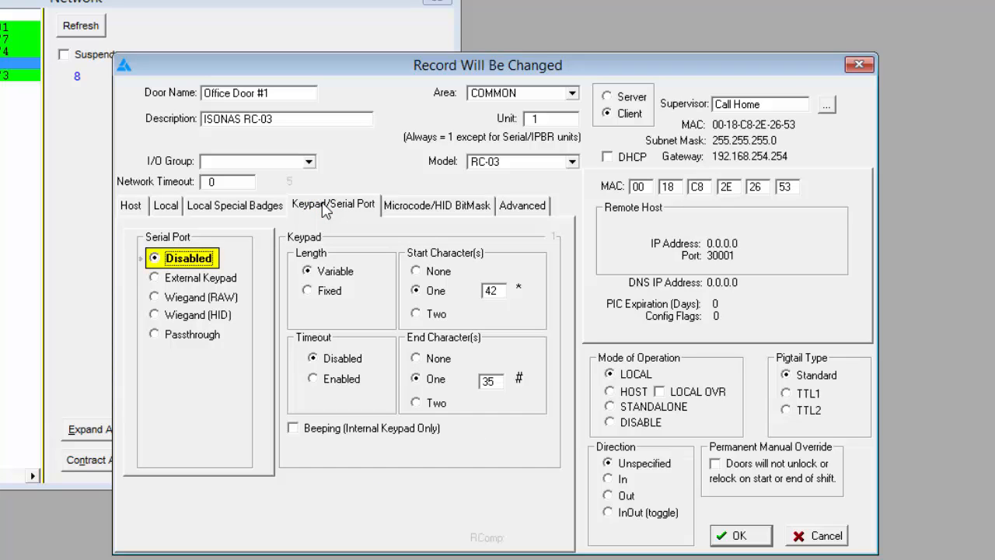
pyautogui.click(435, 205)
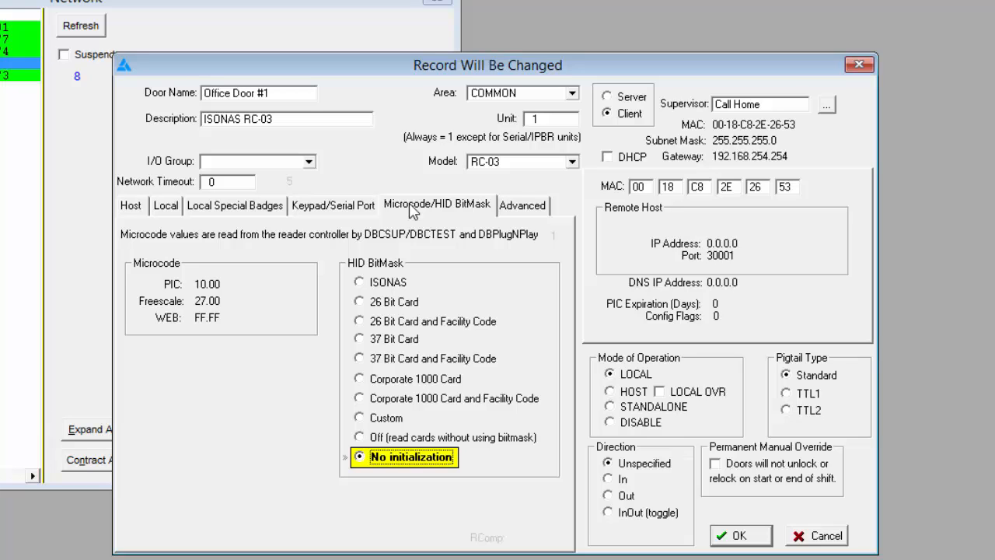
# - View the Advanced I/O page, then confirm with OK to close the Office Door #1 record
pyautogui.click(522, 206)
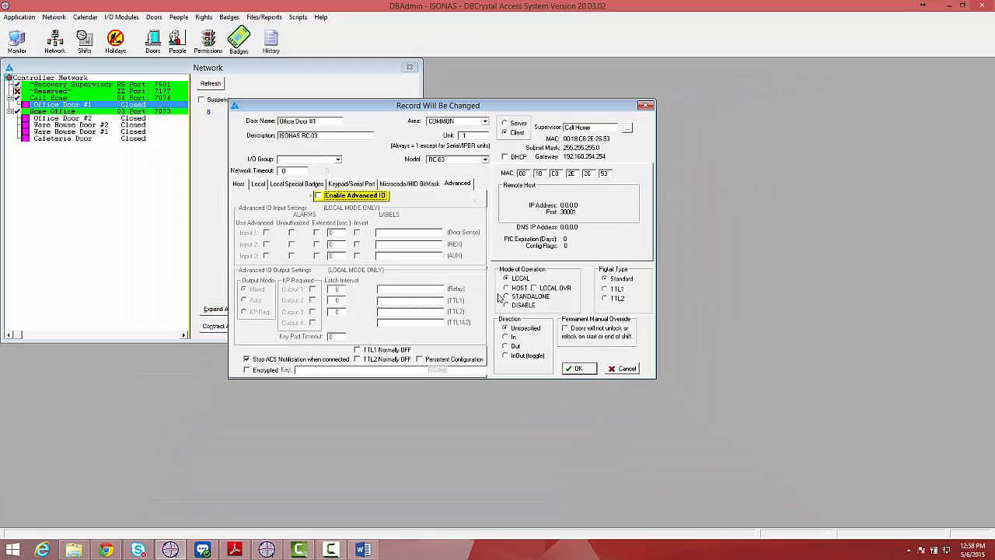
pyautogui.click(317, 195)
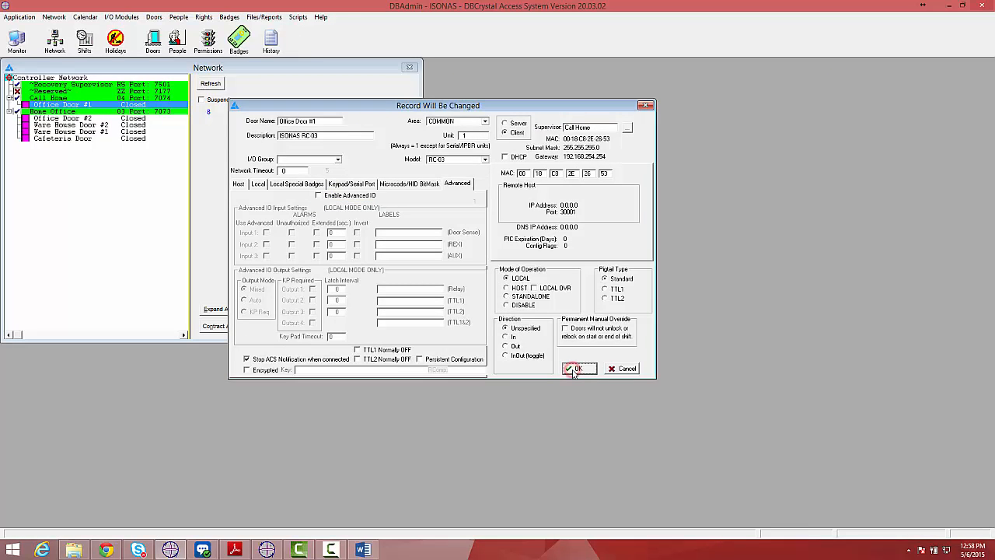
pyautogui.click(575, 369)
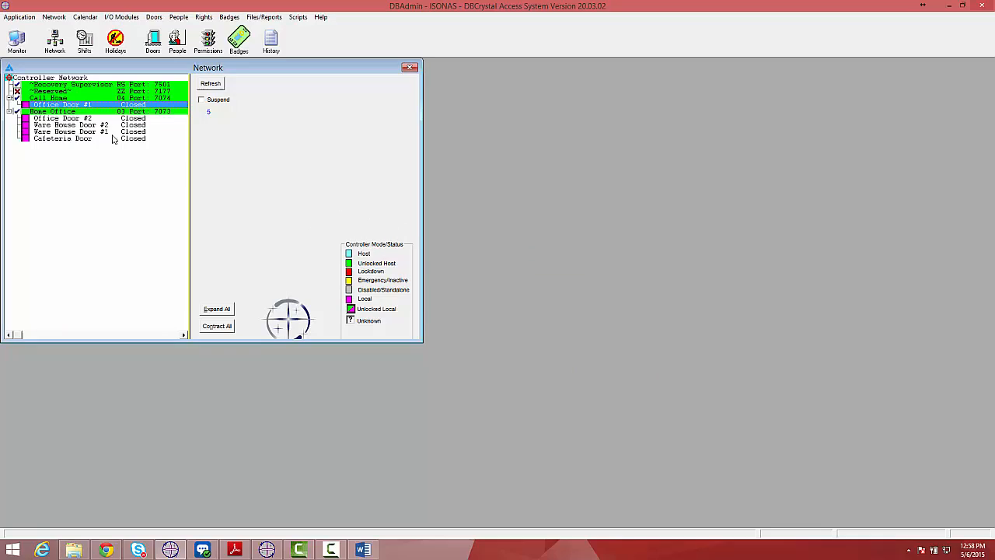
# - Open Office Door #2's record and browse its Local, Microcode/HID BitMask and Advanced pages
pyautogui.doubleClick(54, 118)
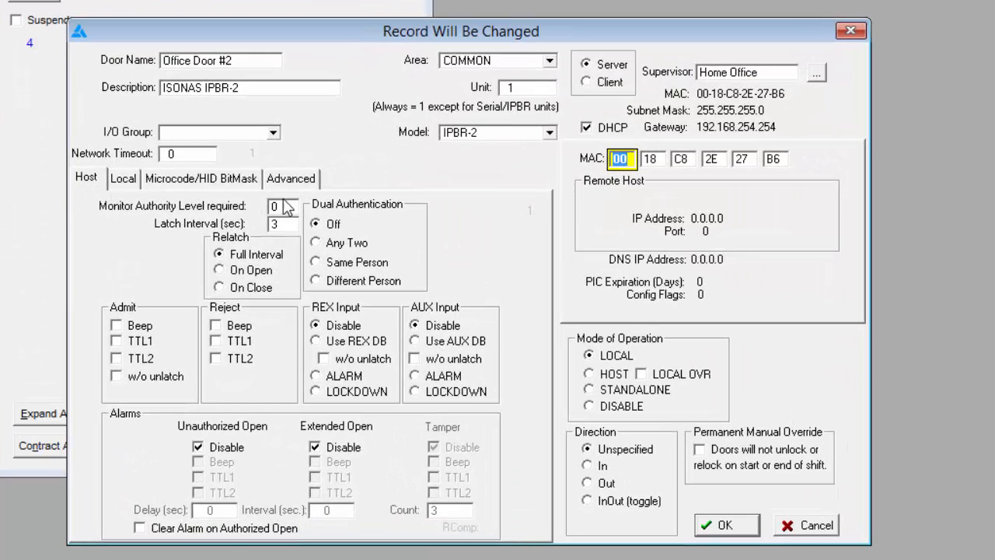
pyautogui.moveTo(448, 205)
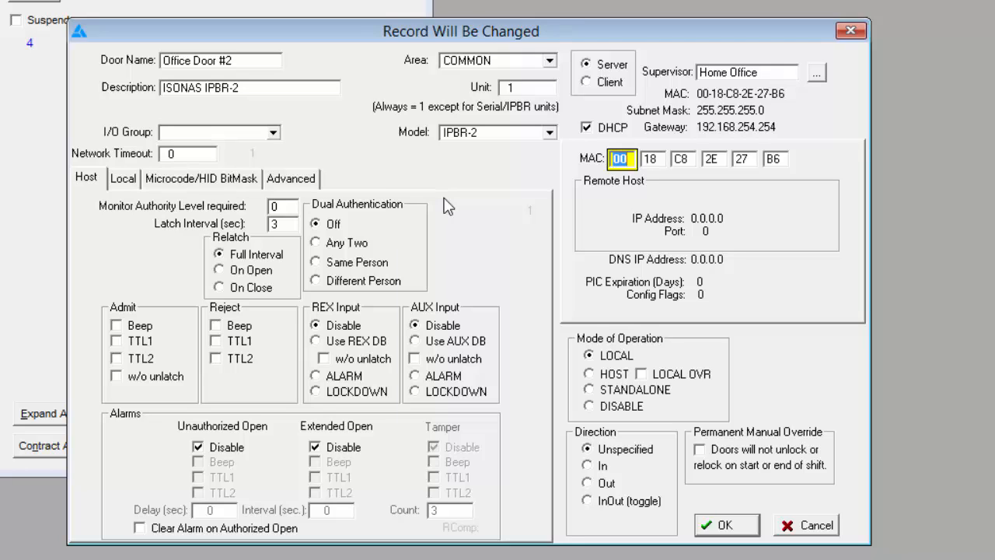
pyautogui.moveTo(515, 241)
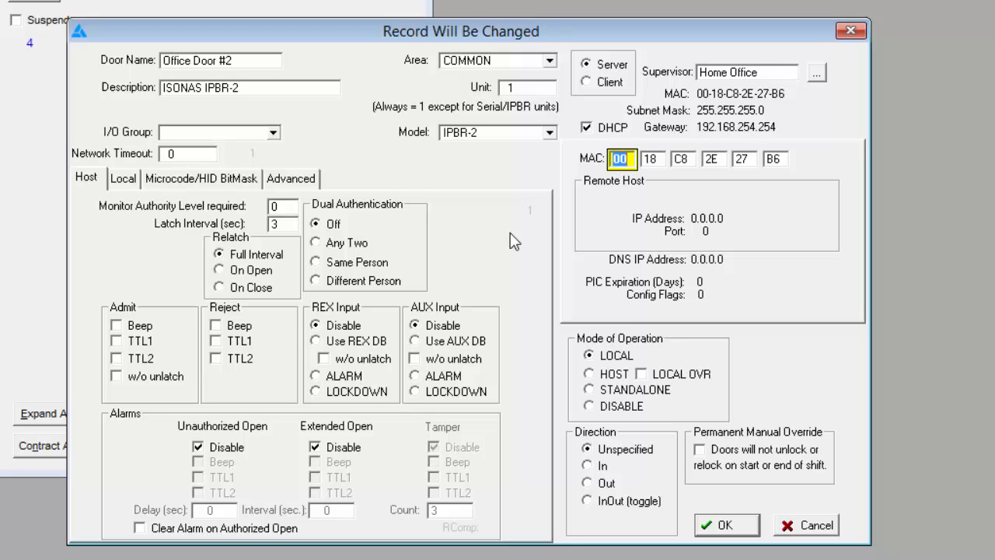
pyautogui.moveTo(346, 270)
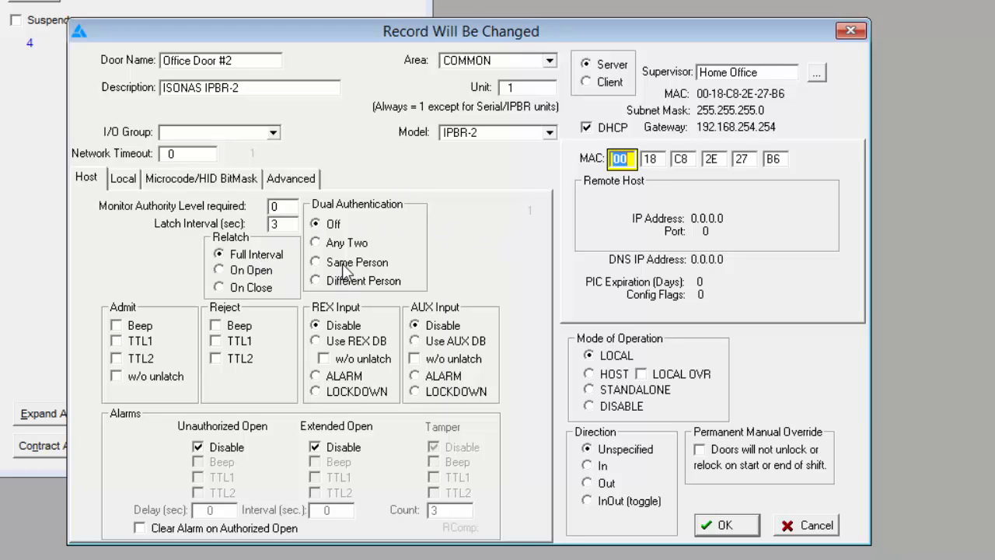
pyautogui.moveTo(355, 374)
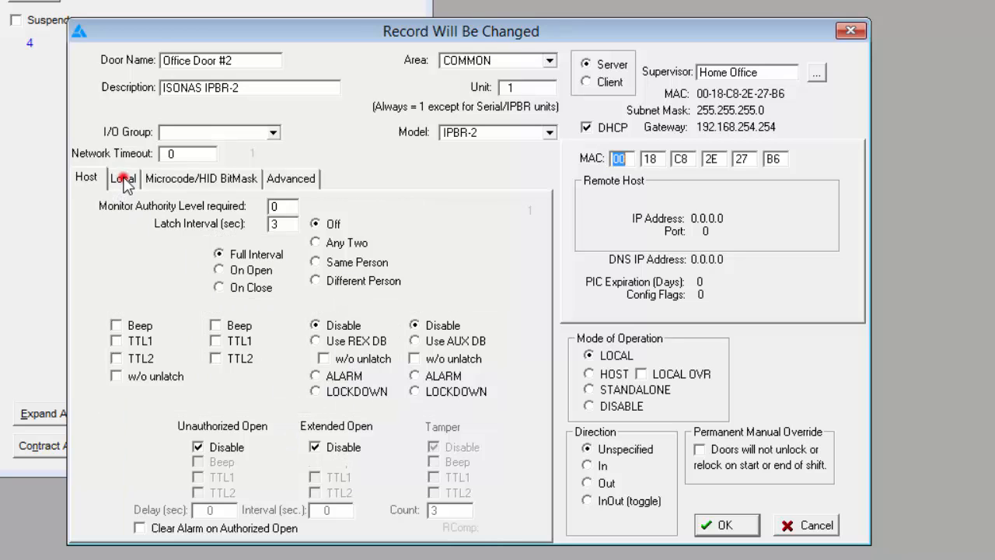
pyautogui.click(122, 178)
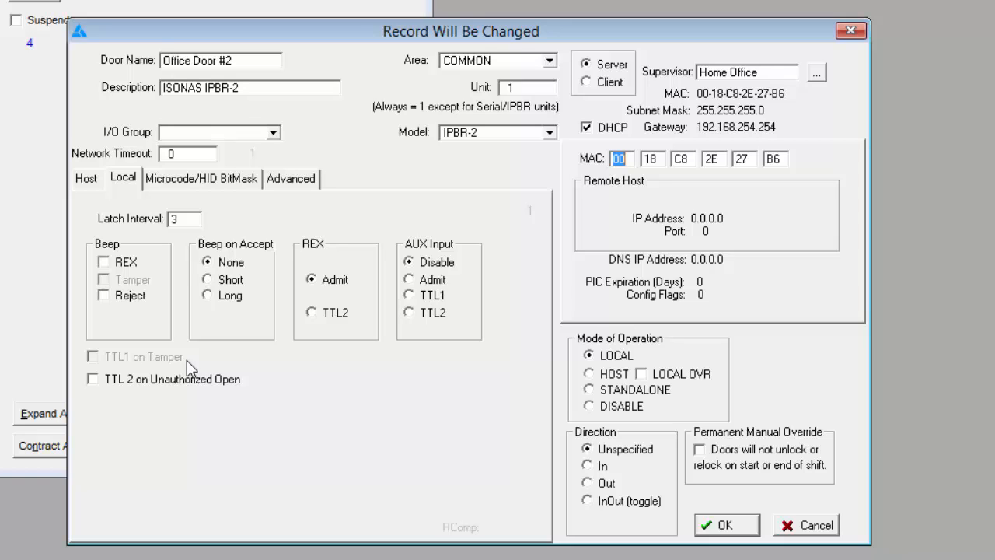
pyautogui.moveTo(174, 190)
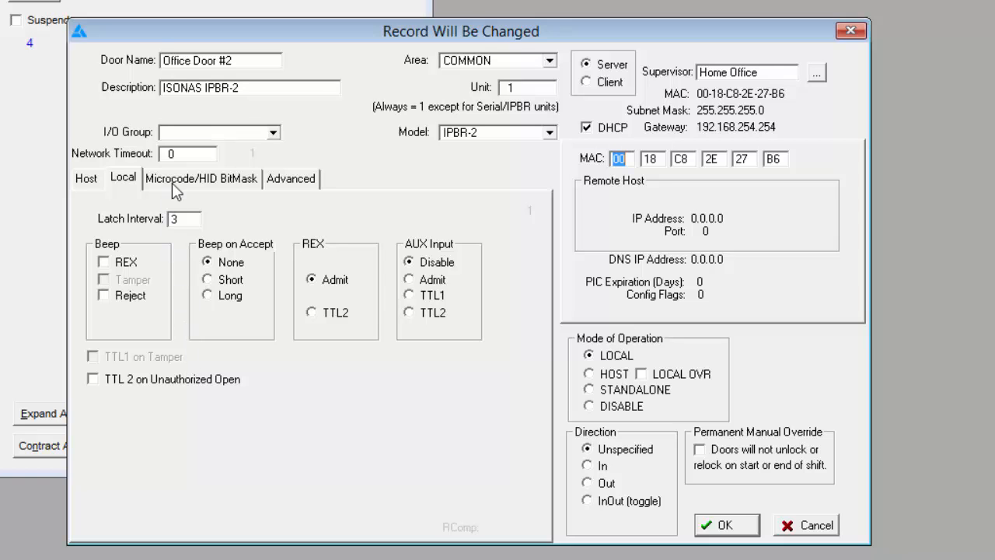
pyautogui.click(201, 178)
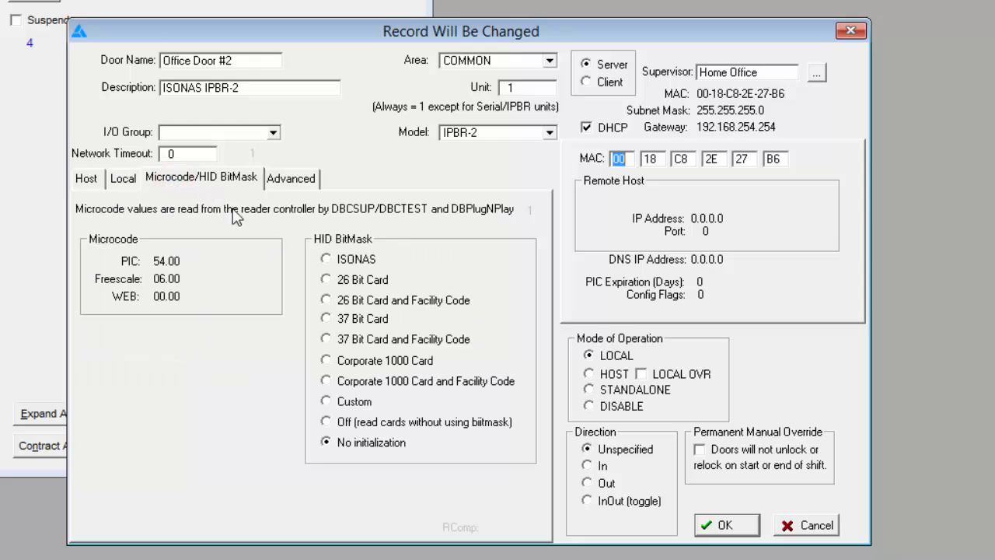
pyautogui.moveTo(249, 226)
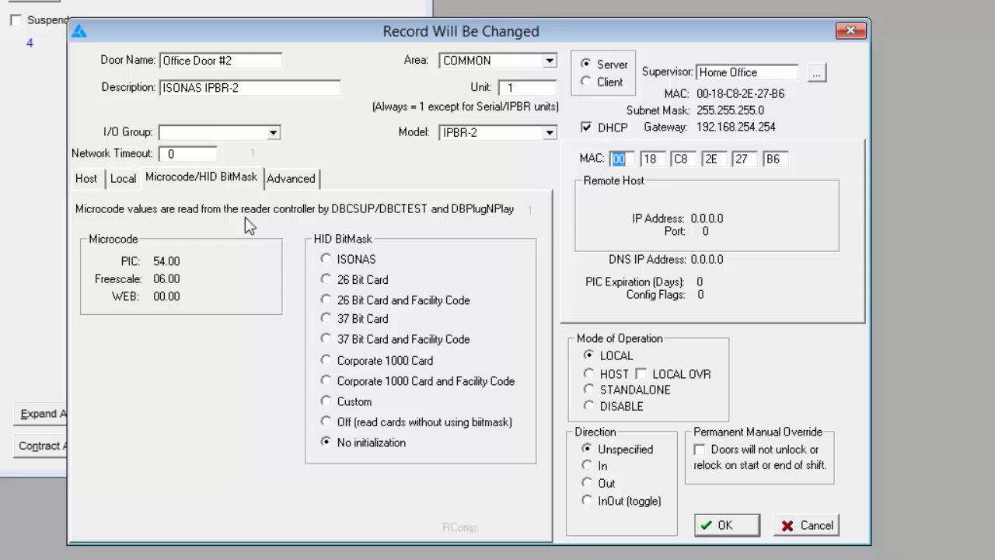
pyautogui.moveTo(454, 304)
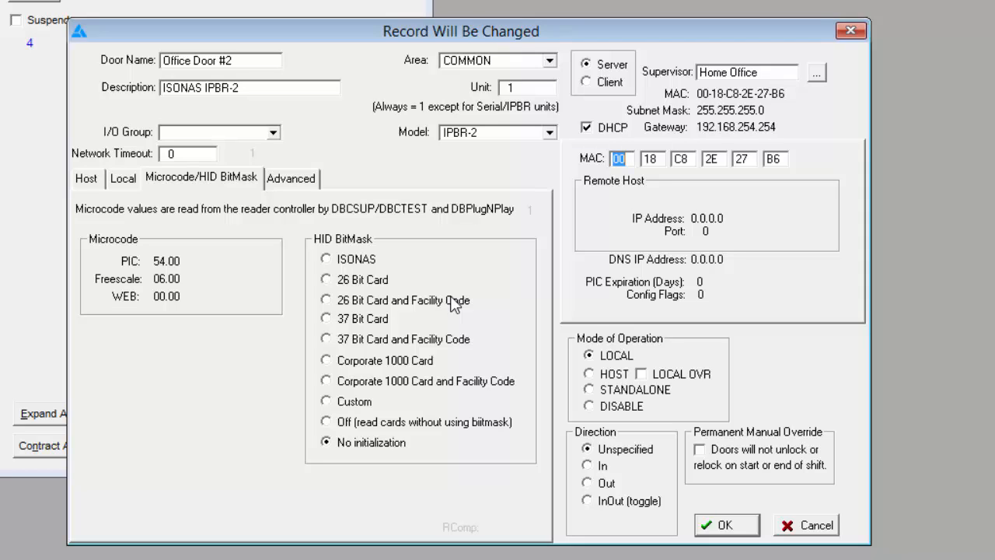
pyautogui.moveTo(296, 210)
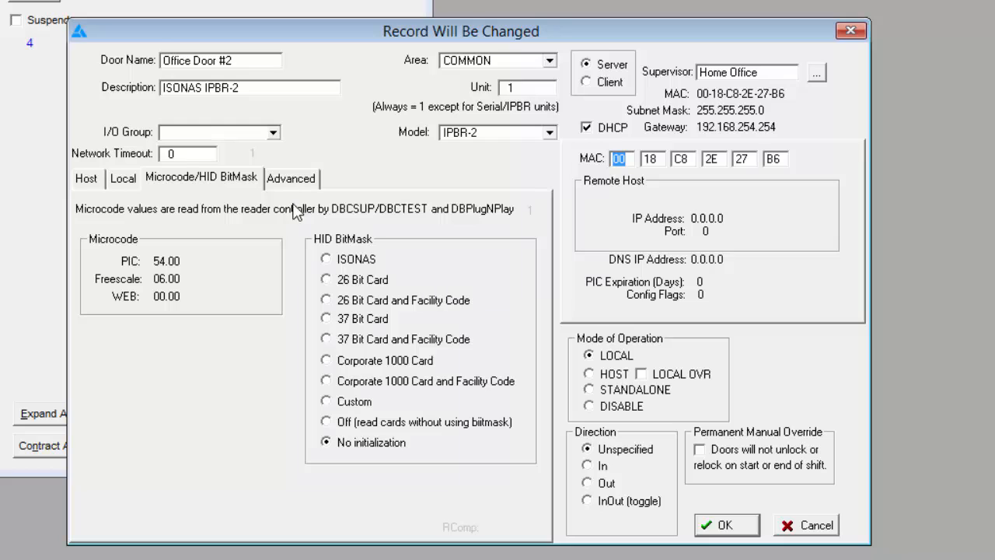
pyautogui.click(291, 177)
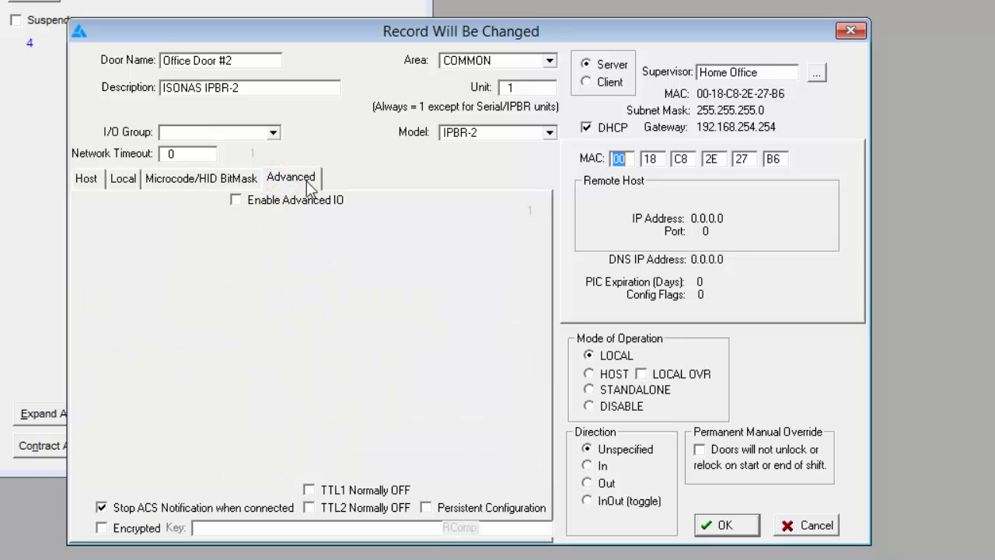
pyautogui.moveTo(392, 469)
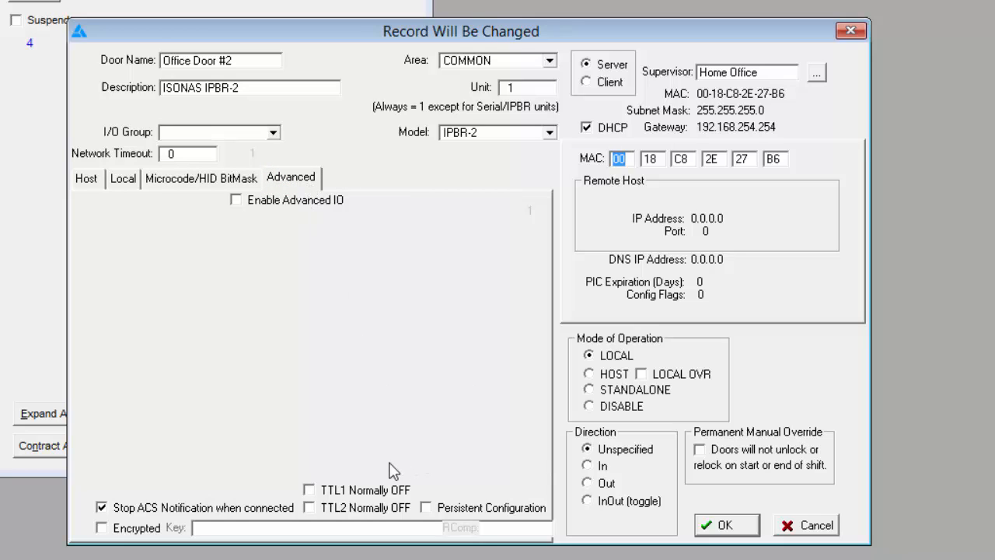